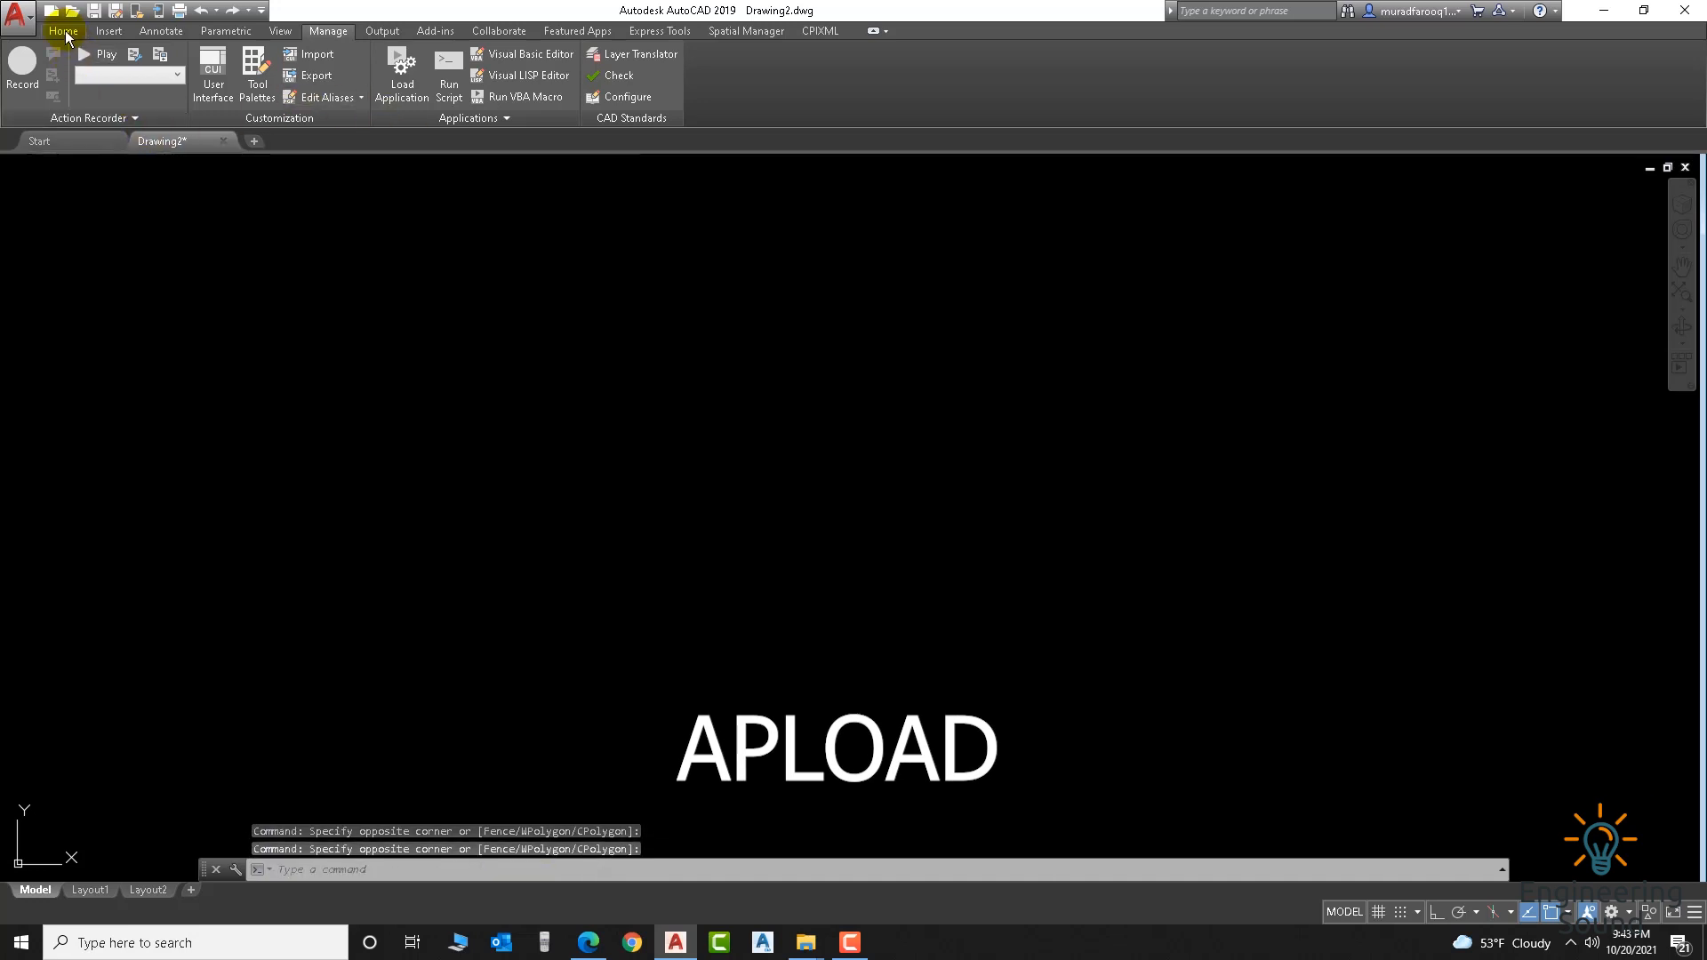
Step: Start the Load Application dialog with the AP command
left_click(62, 30)
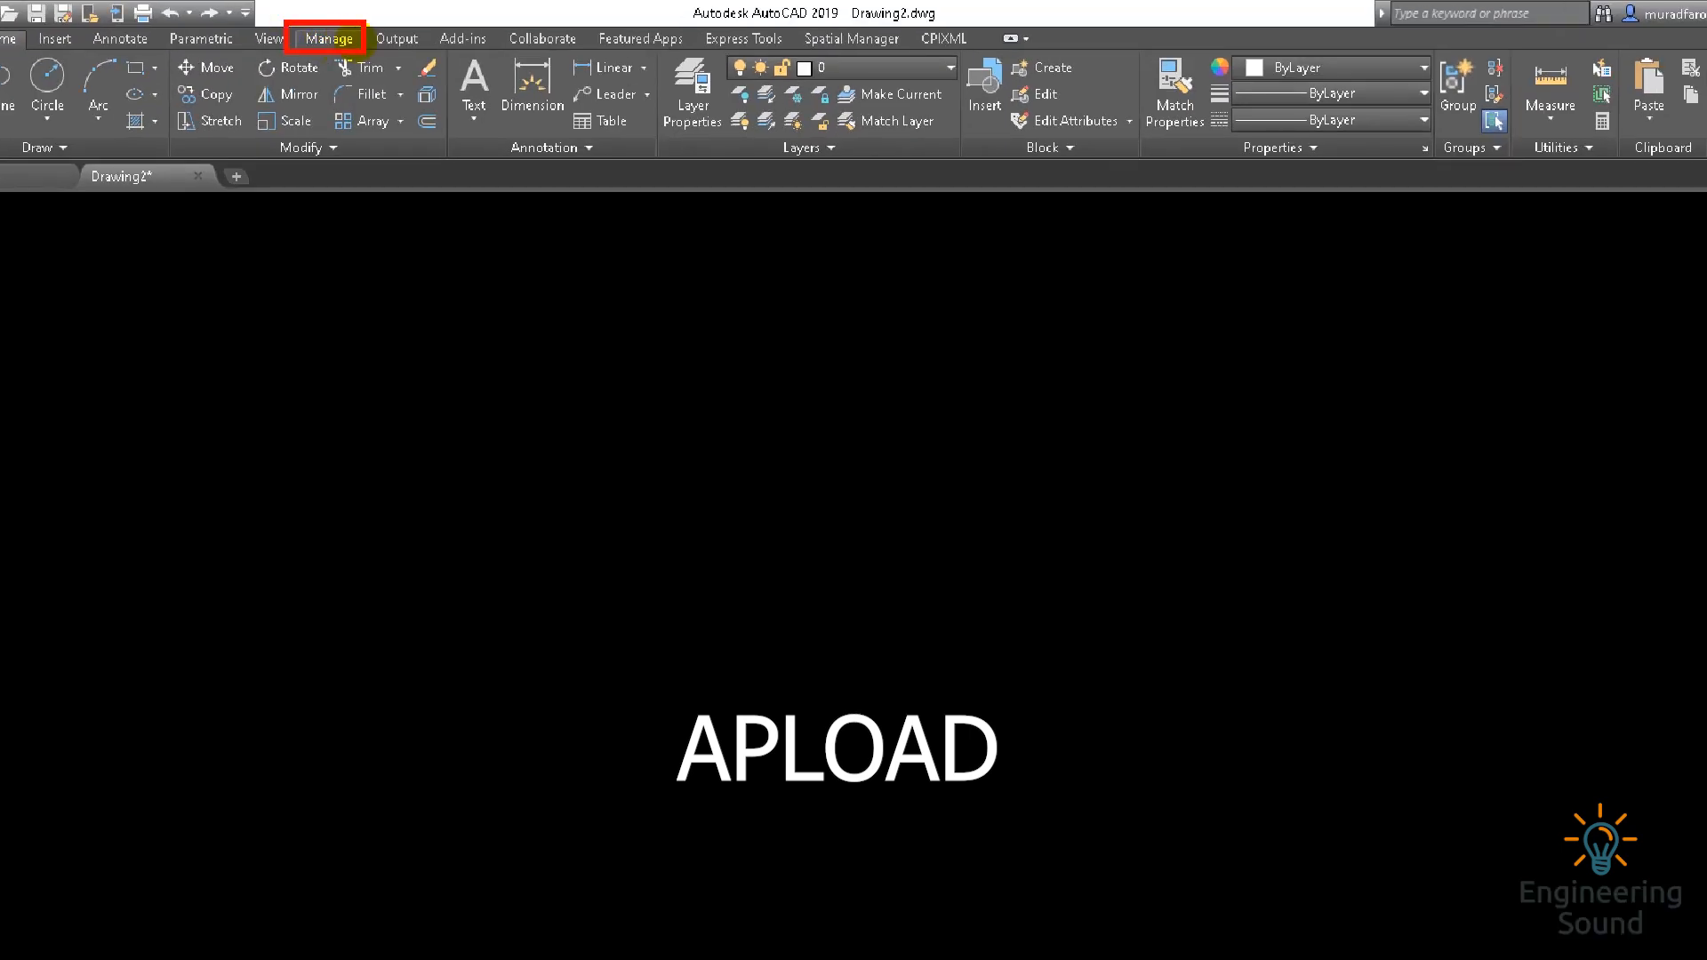
left_click(329, 37)
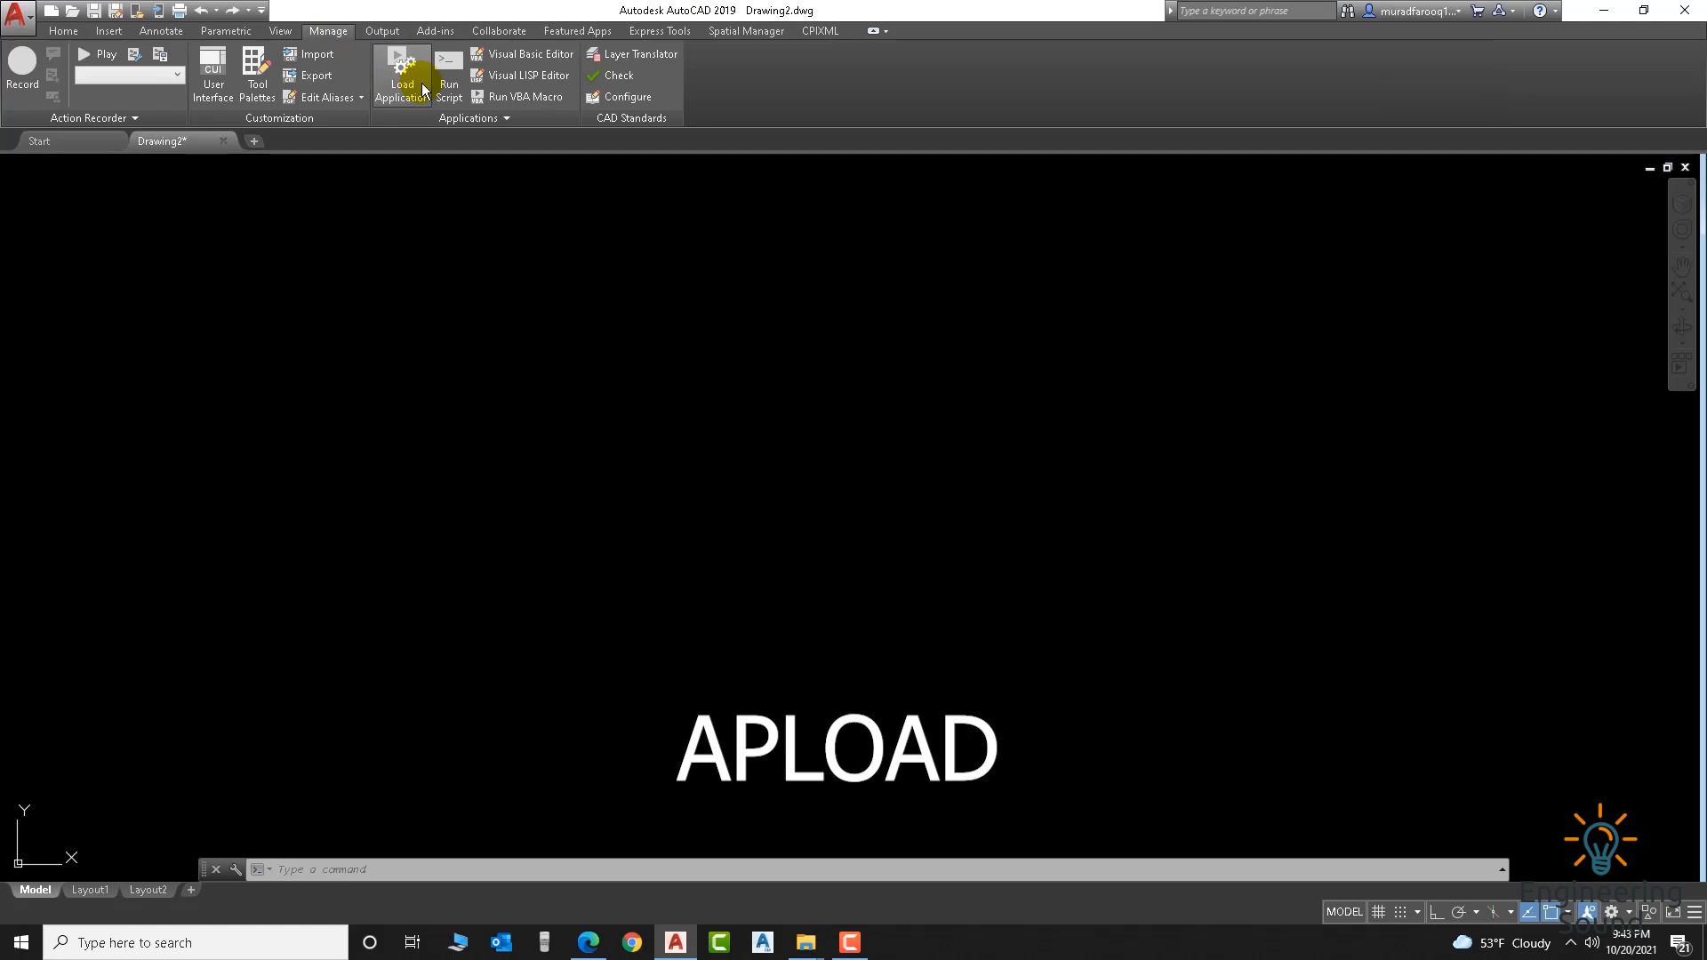
mouse_move(398, 82)
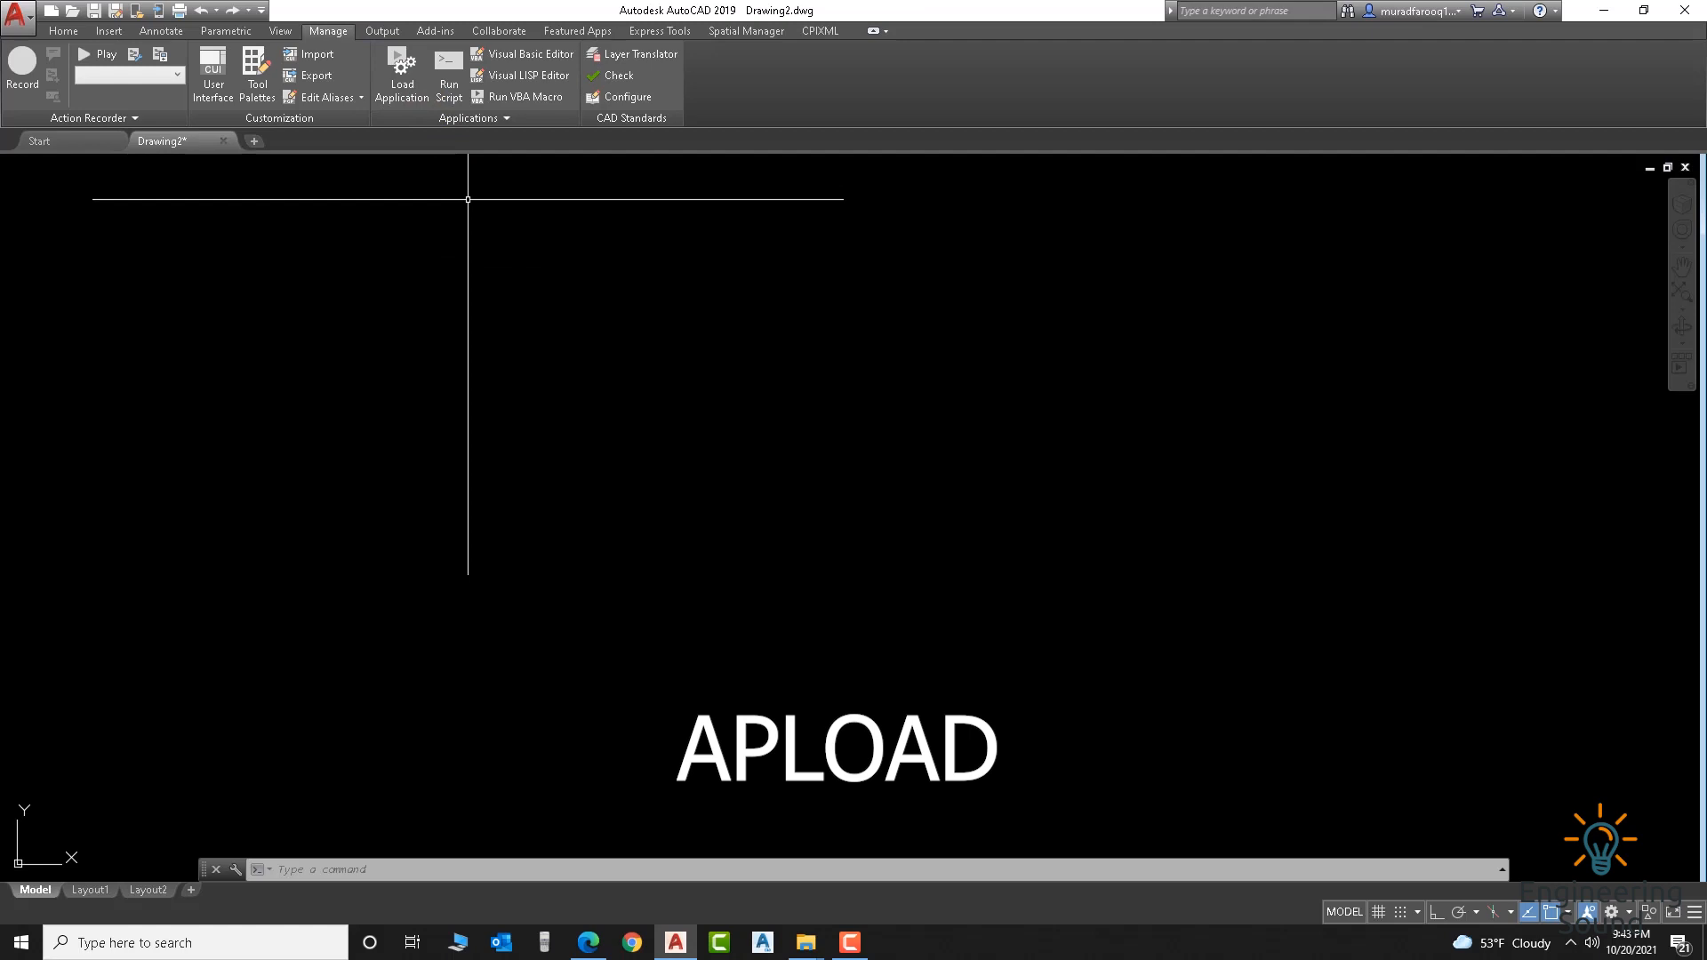
type("AP")
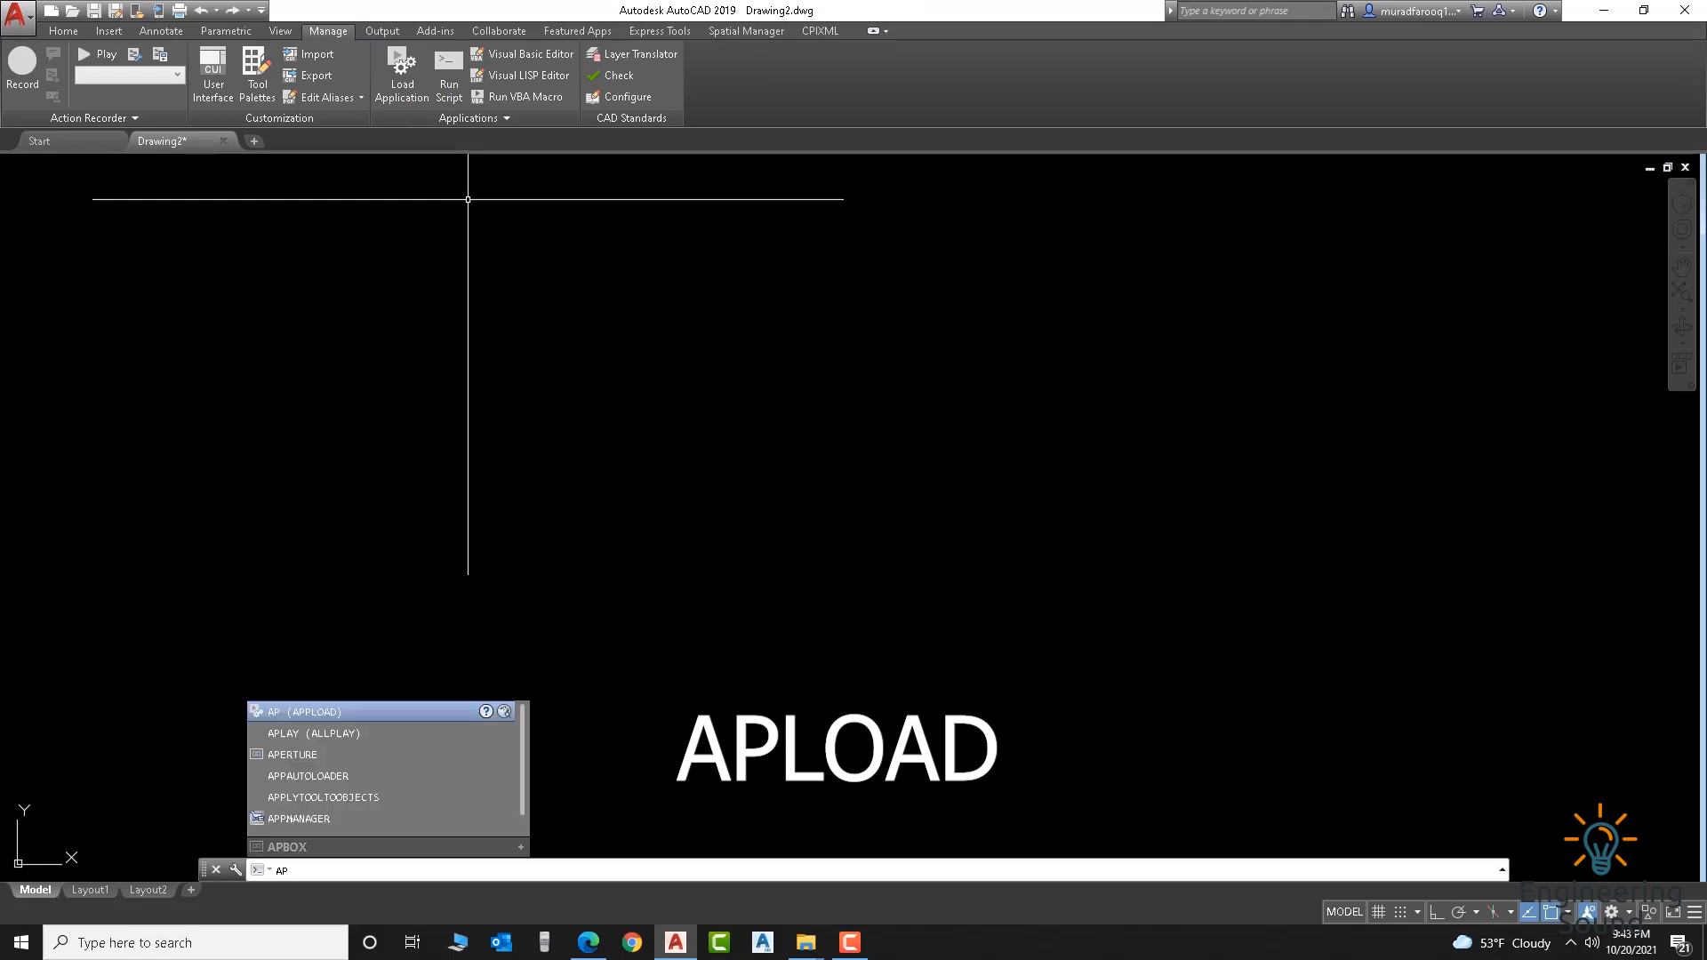
key("Return")
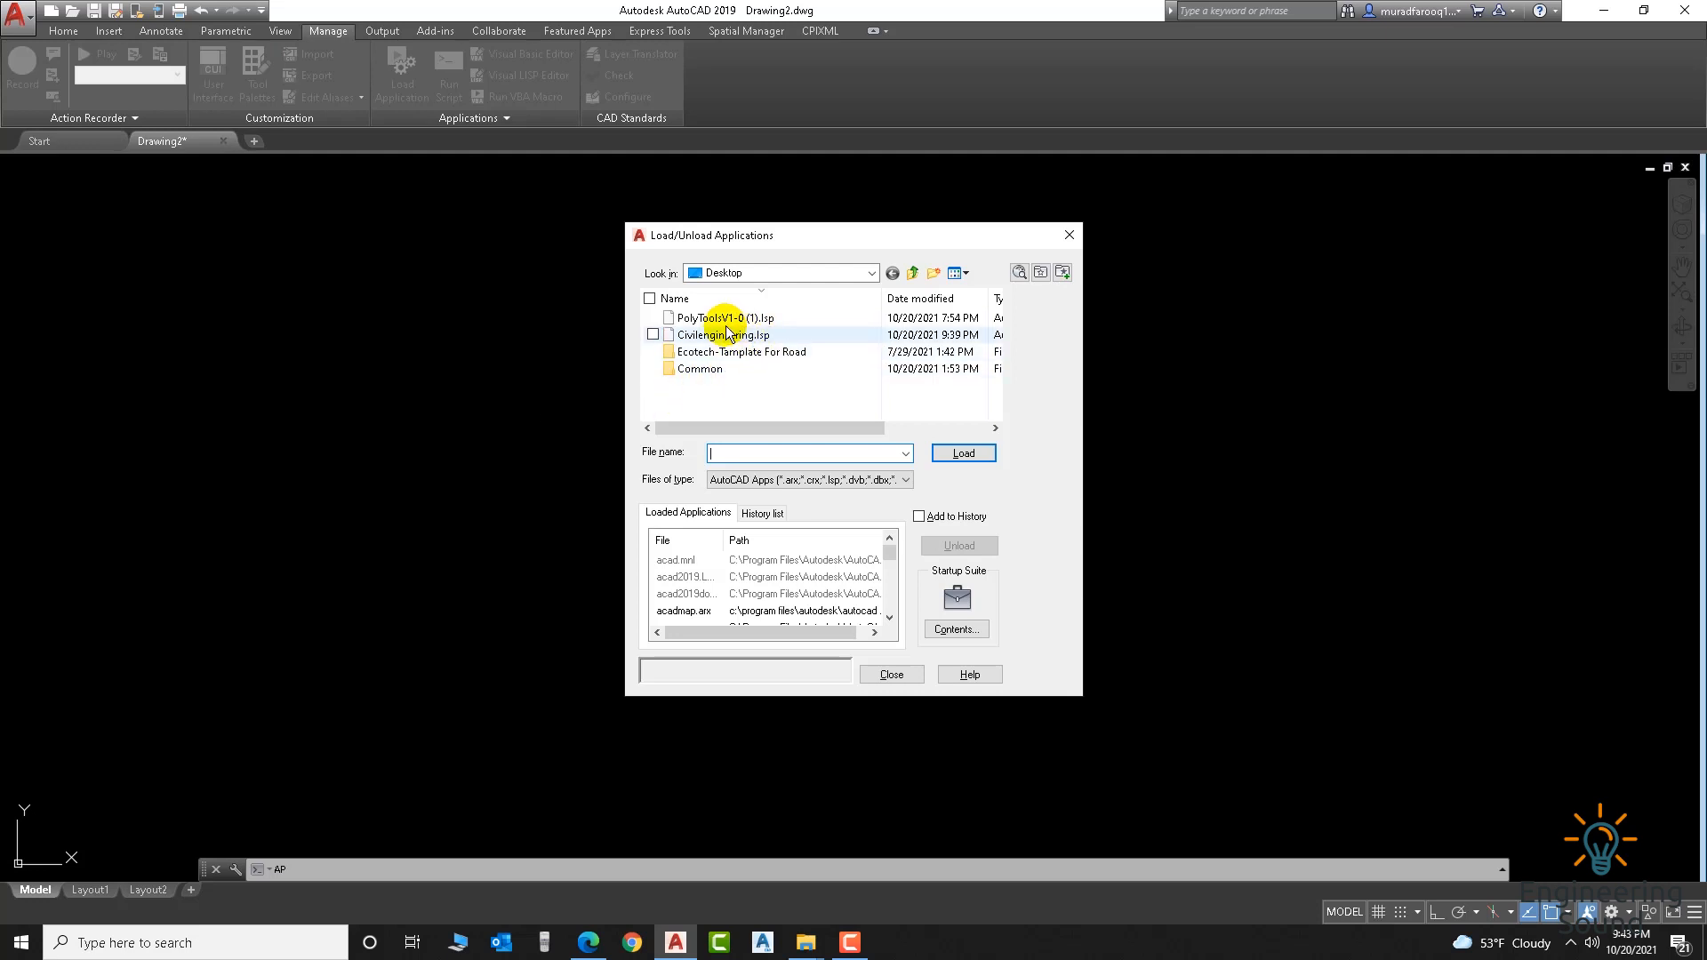
mouse_move(749, 341)
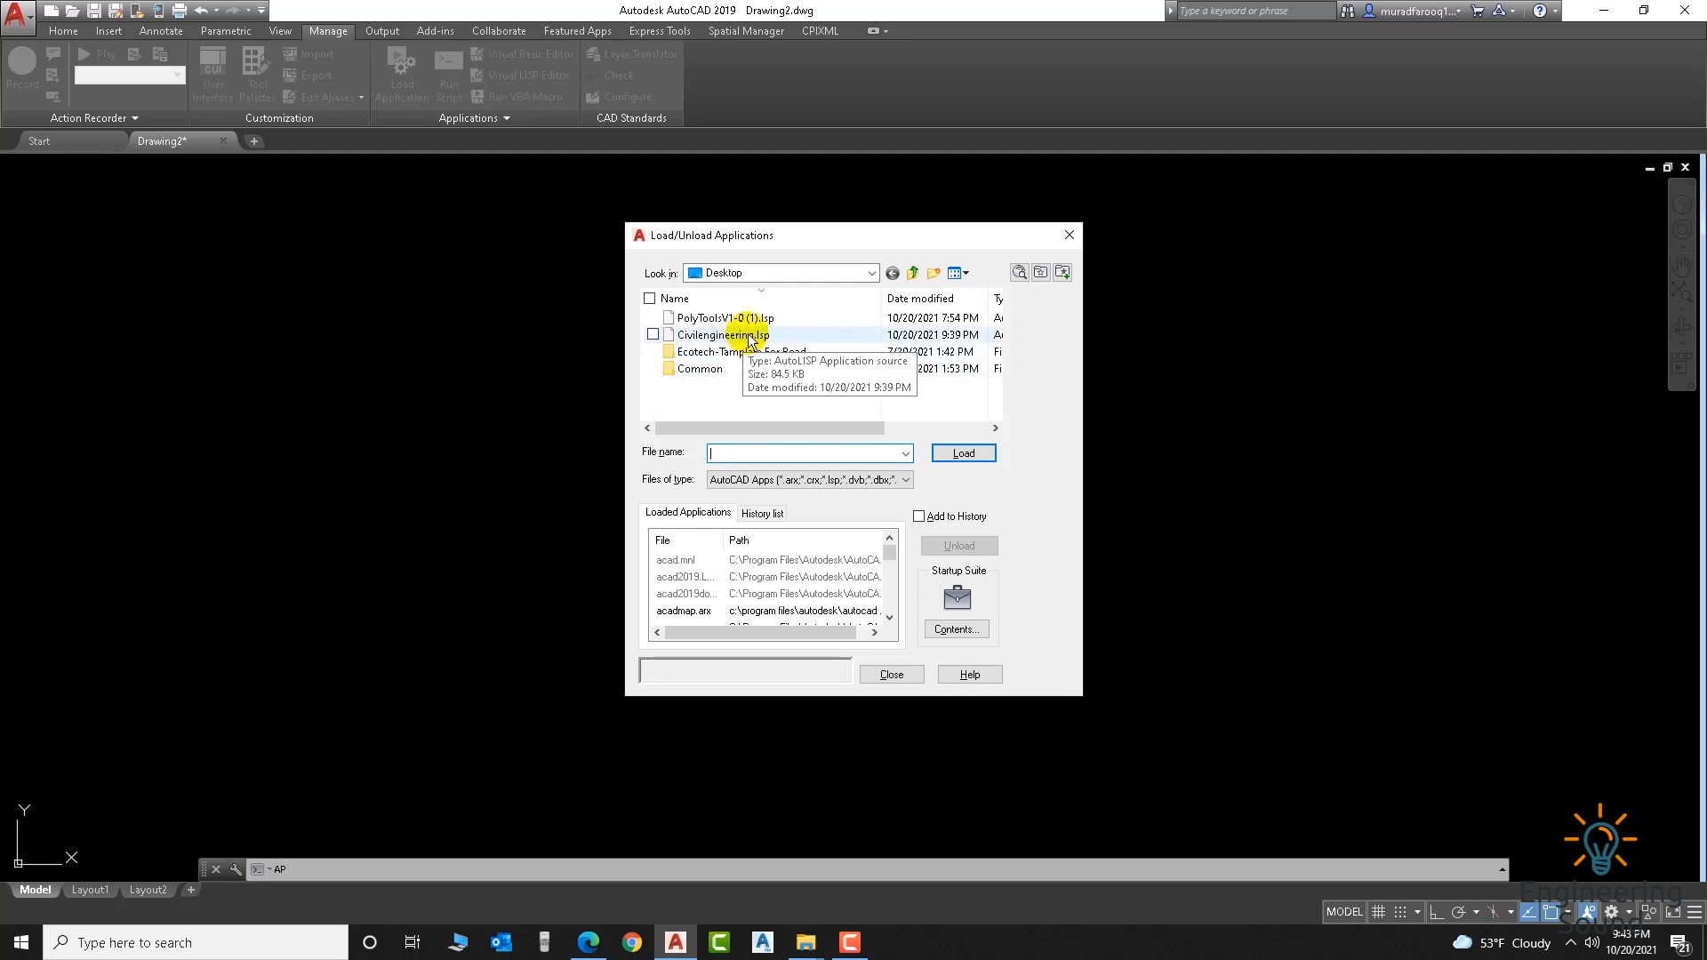
Step: Load Civilengineering.lsp from the Desktop and return to the drawing
left_click(724, 334)
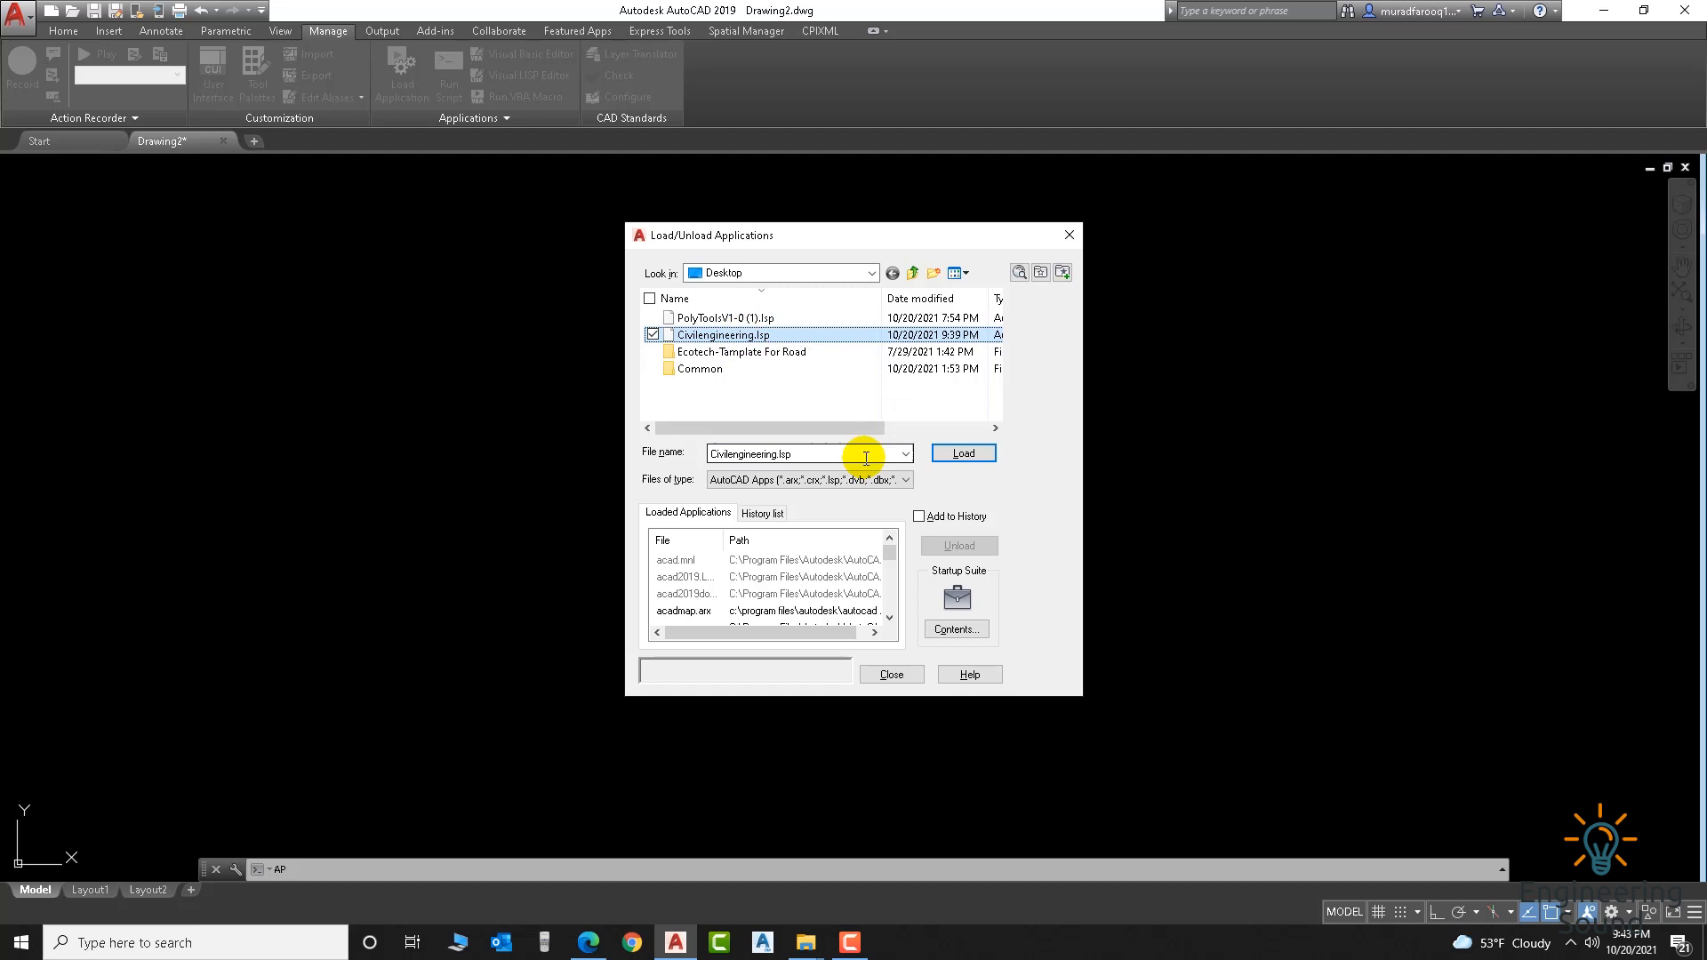
left_click(962, 452)
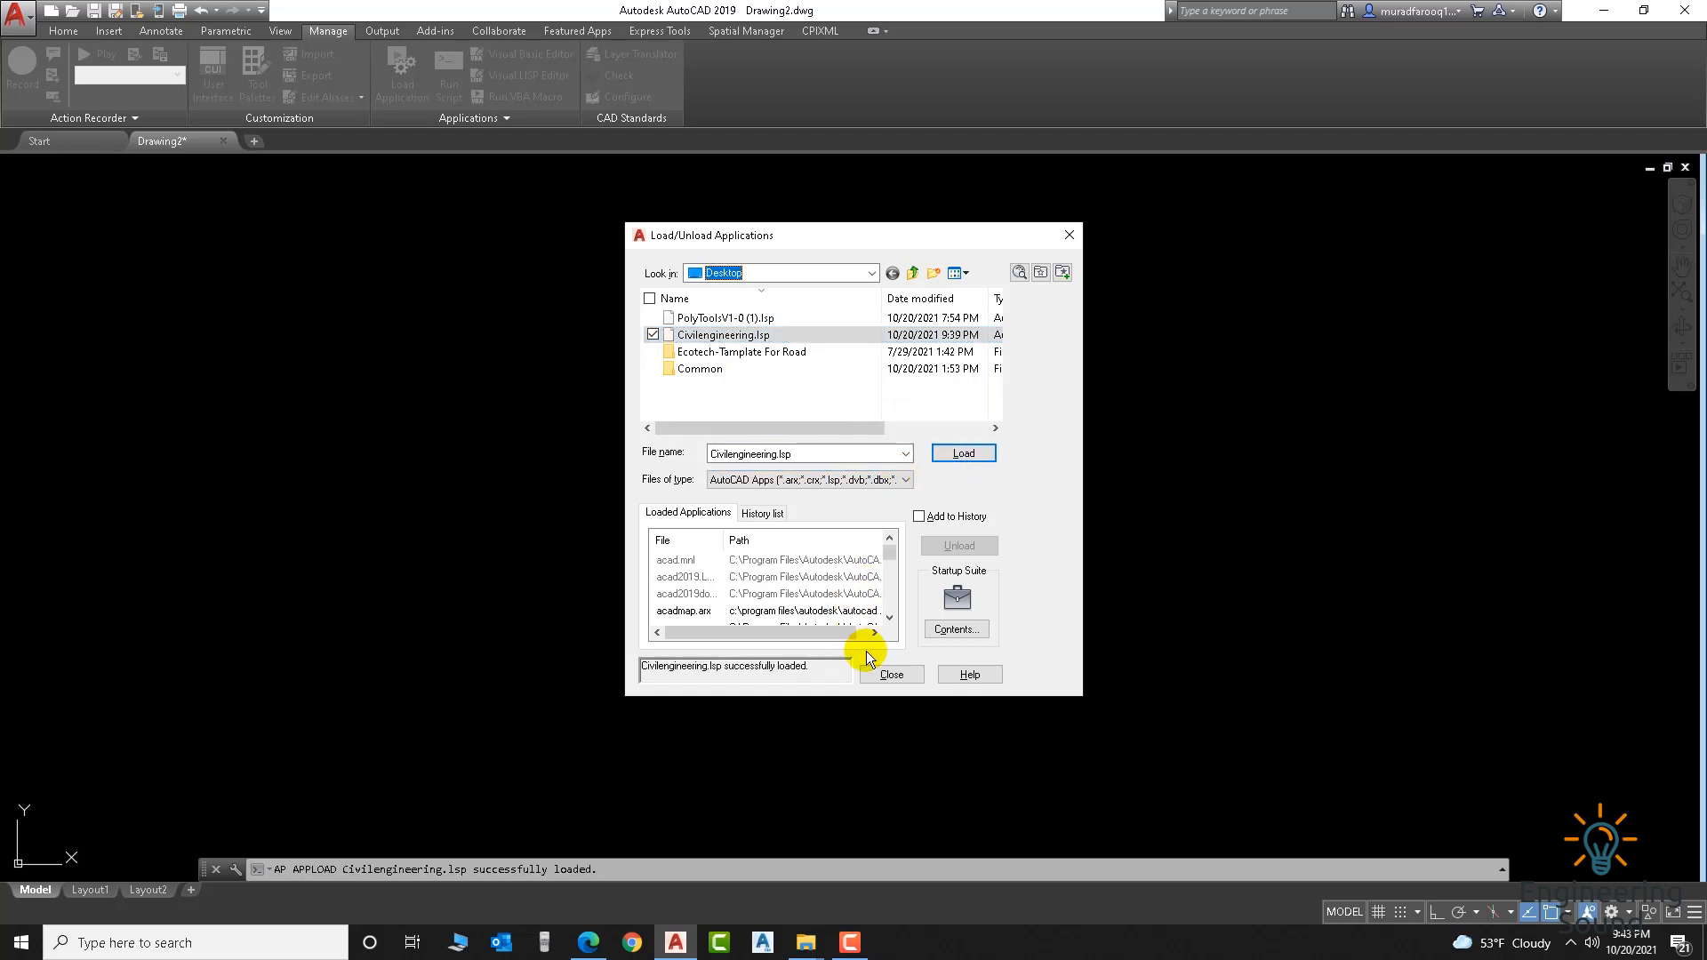
mouse_move(764, 677)
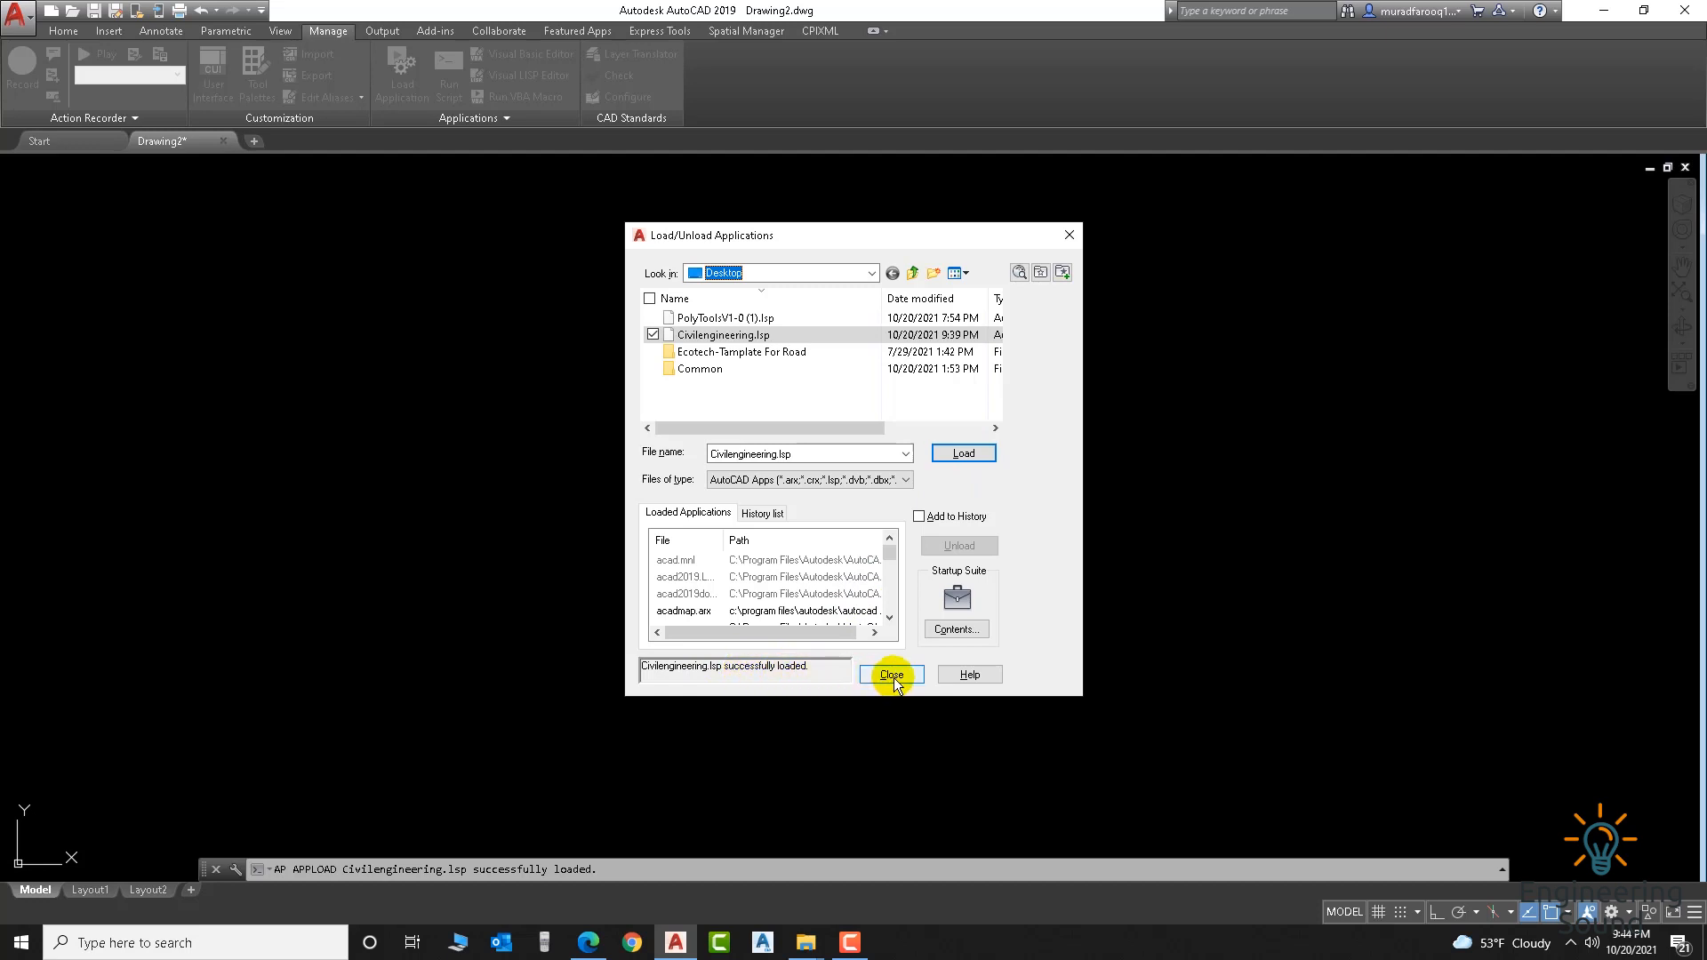
left_click(891, 674)
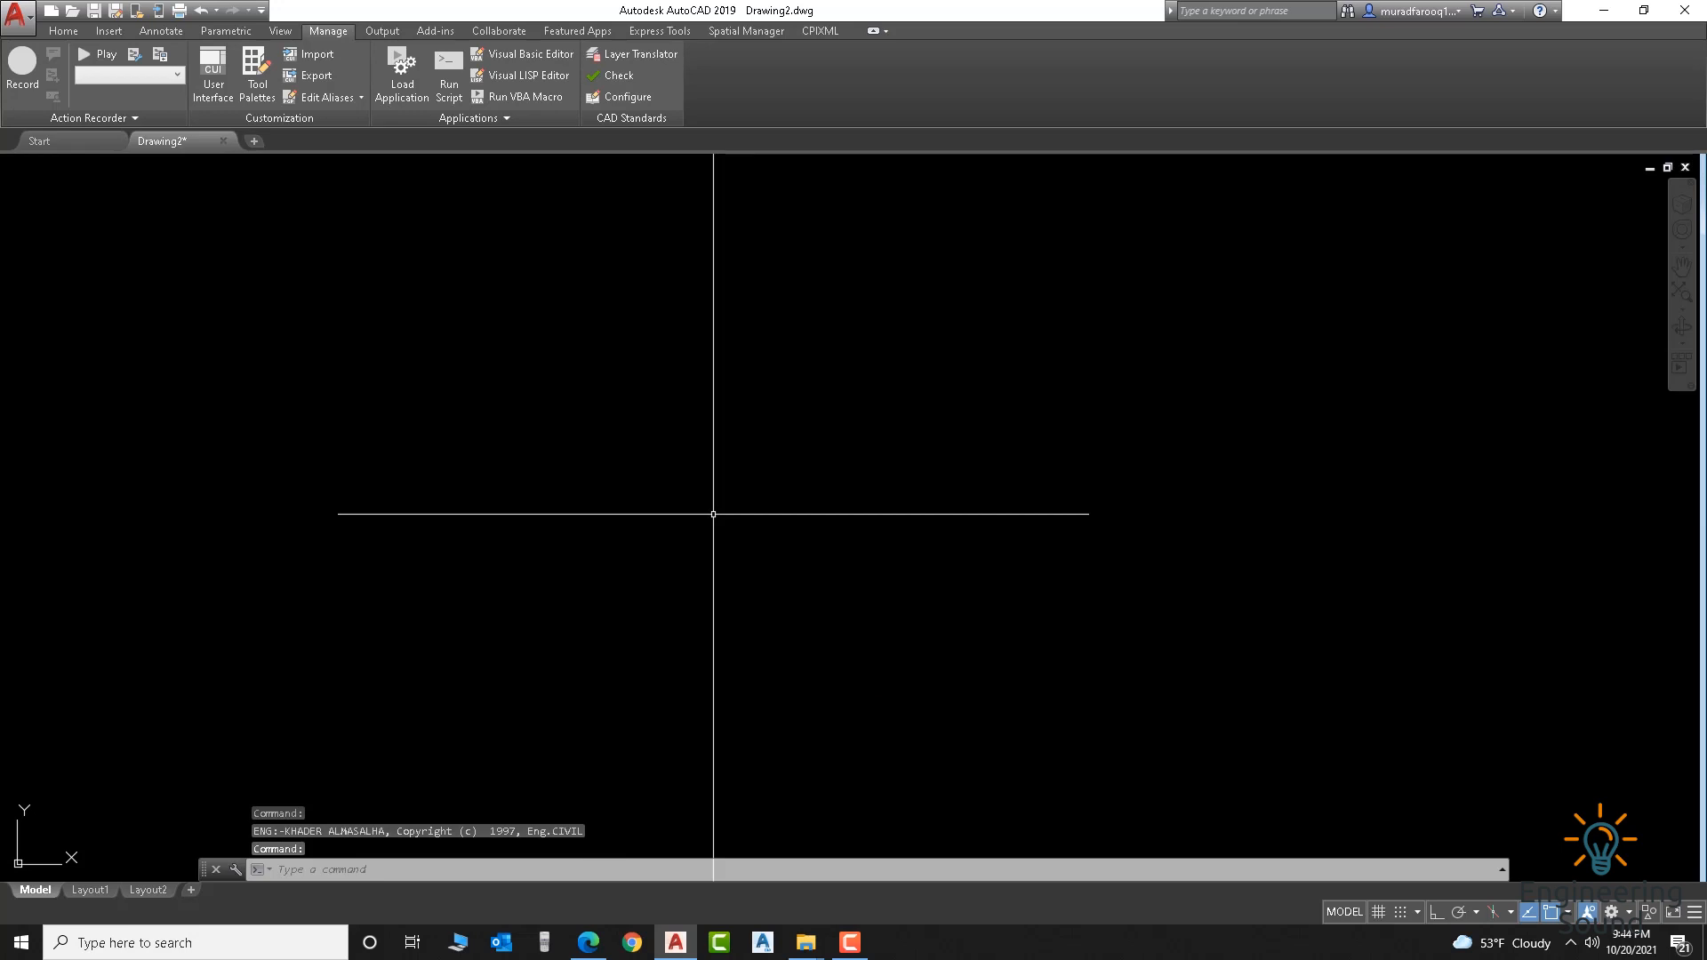
Step: Run COL and enter side height 0.85, 3 layers and 12 mm bar diameter
type("co")
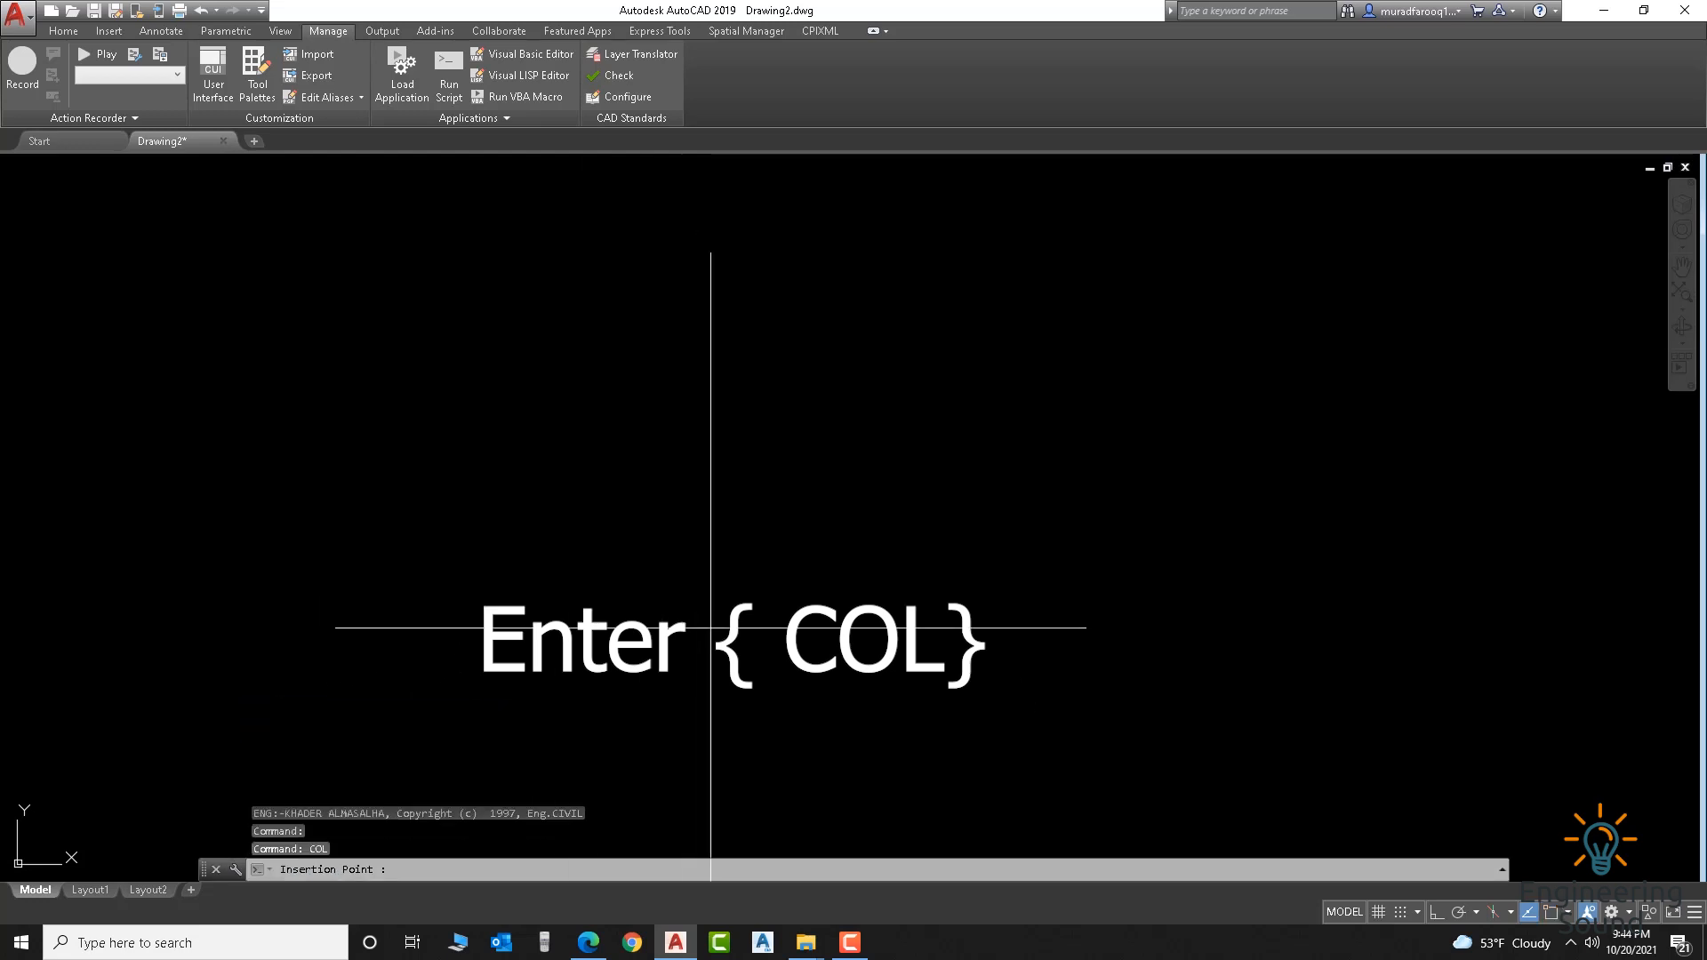
mouse_move(398, 754)
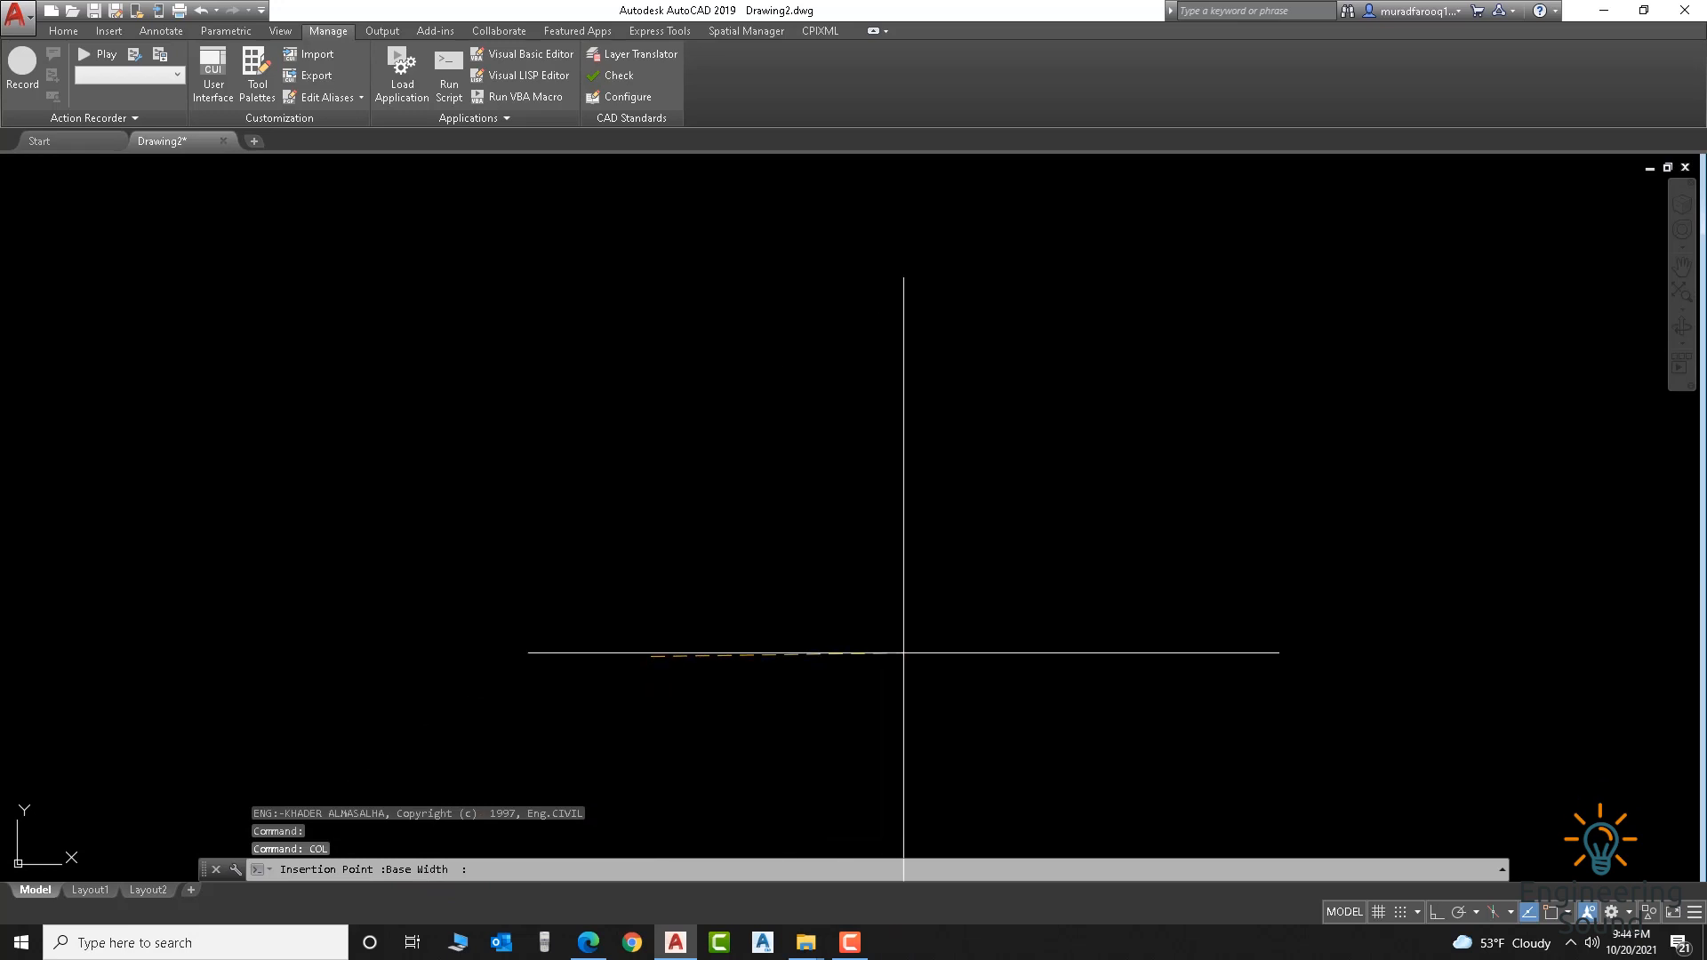
type("0.45")
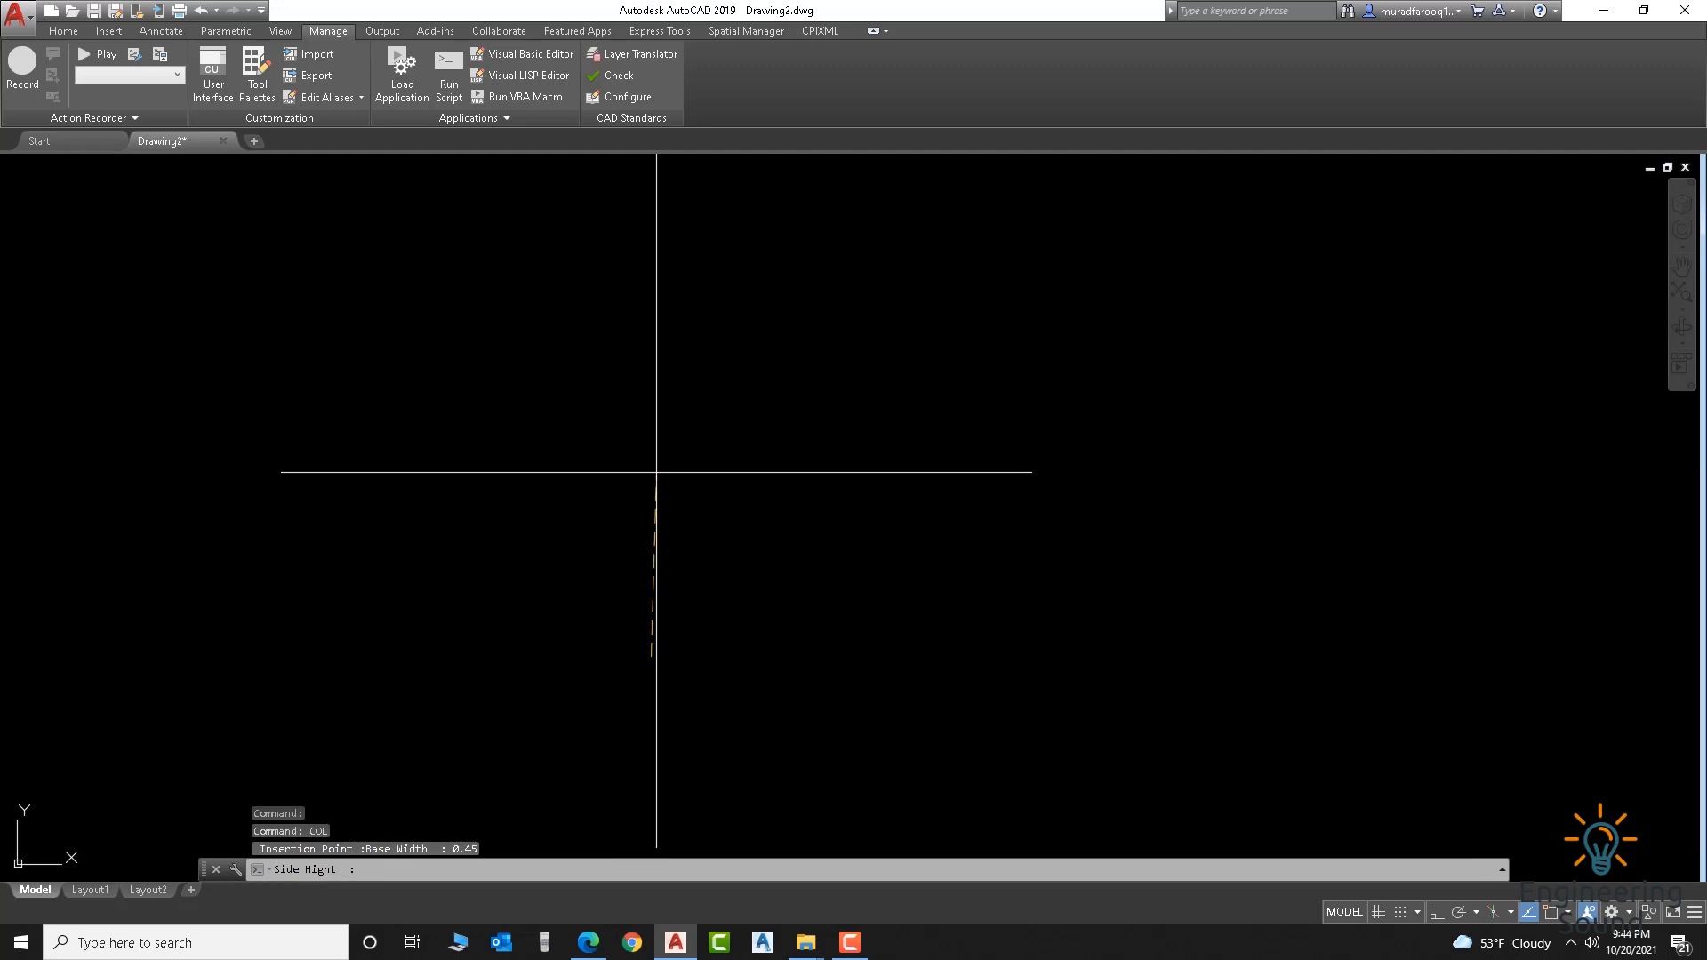
type("0.85")
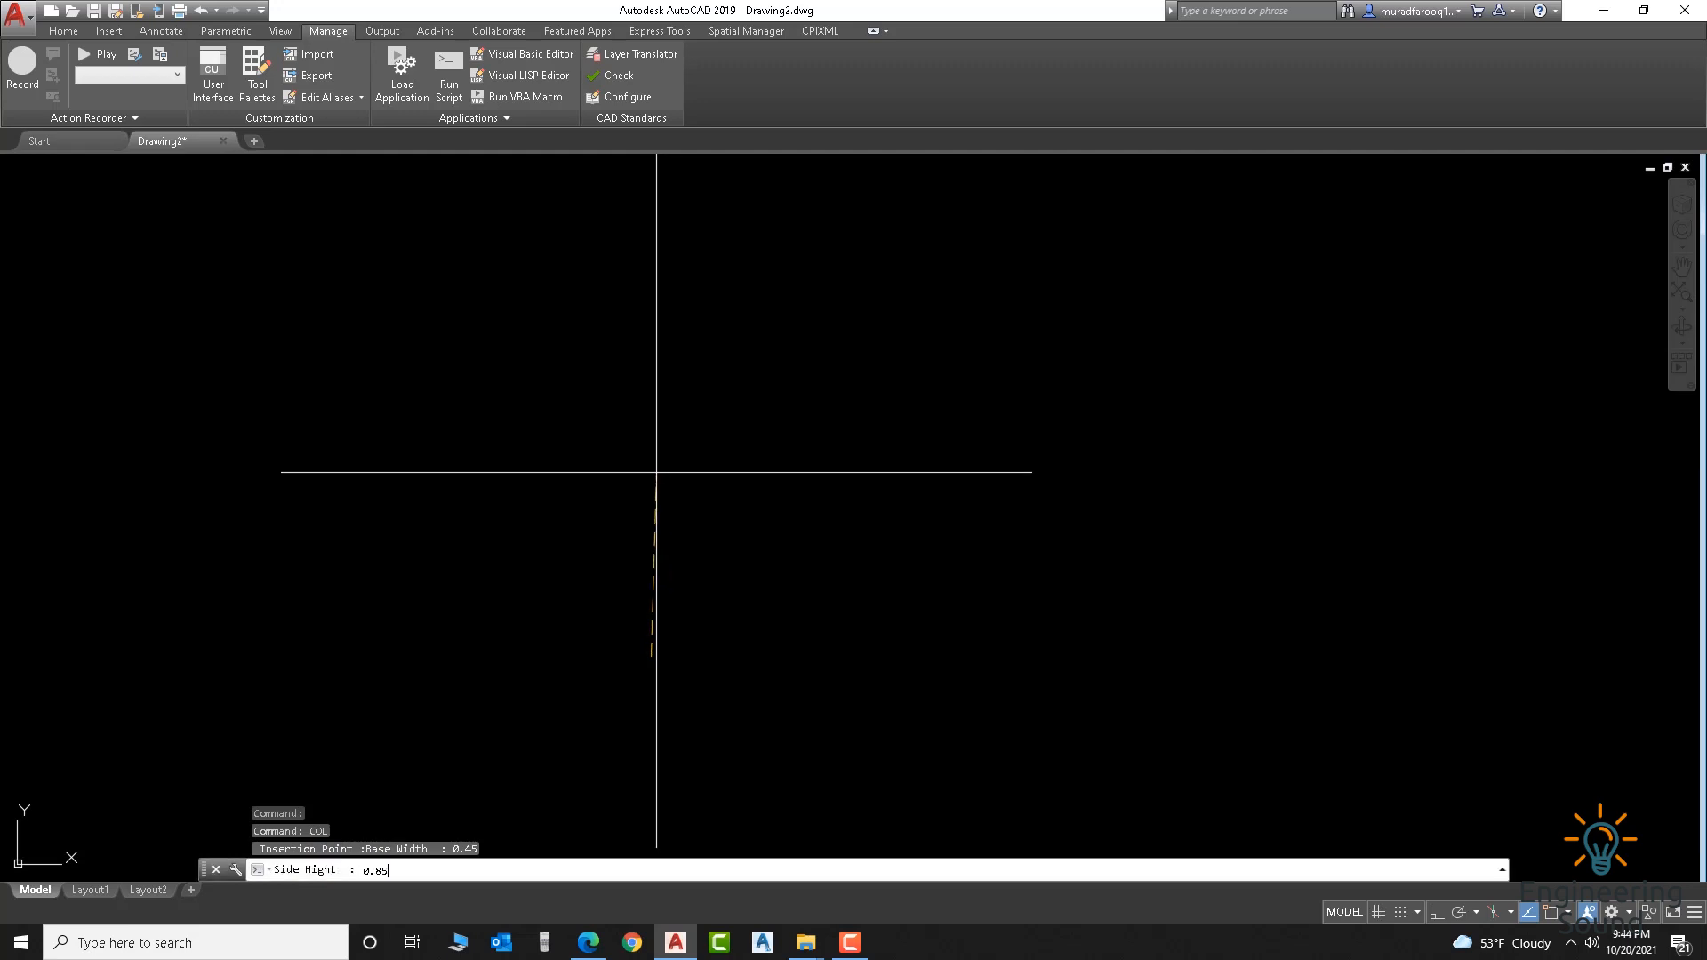
key("Return")
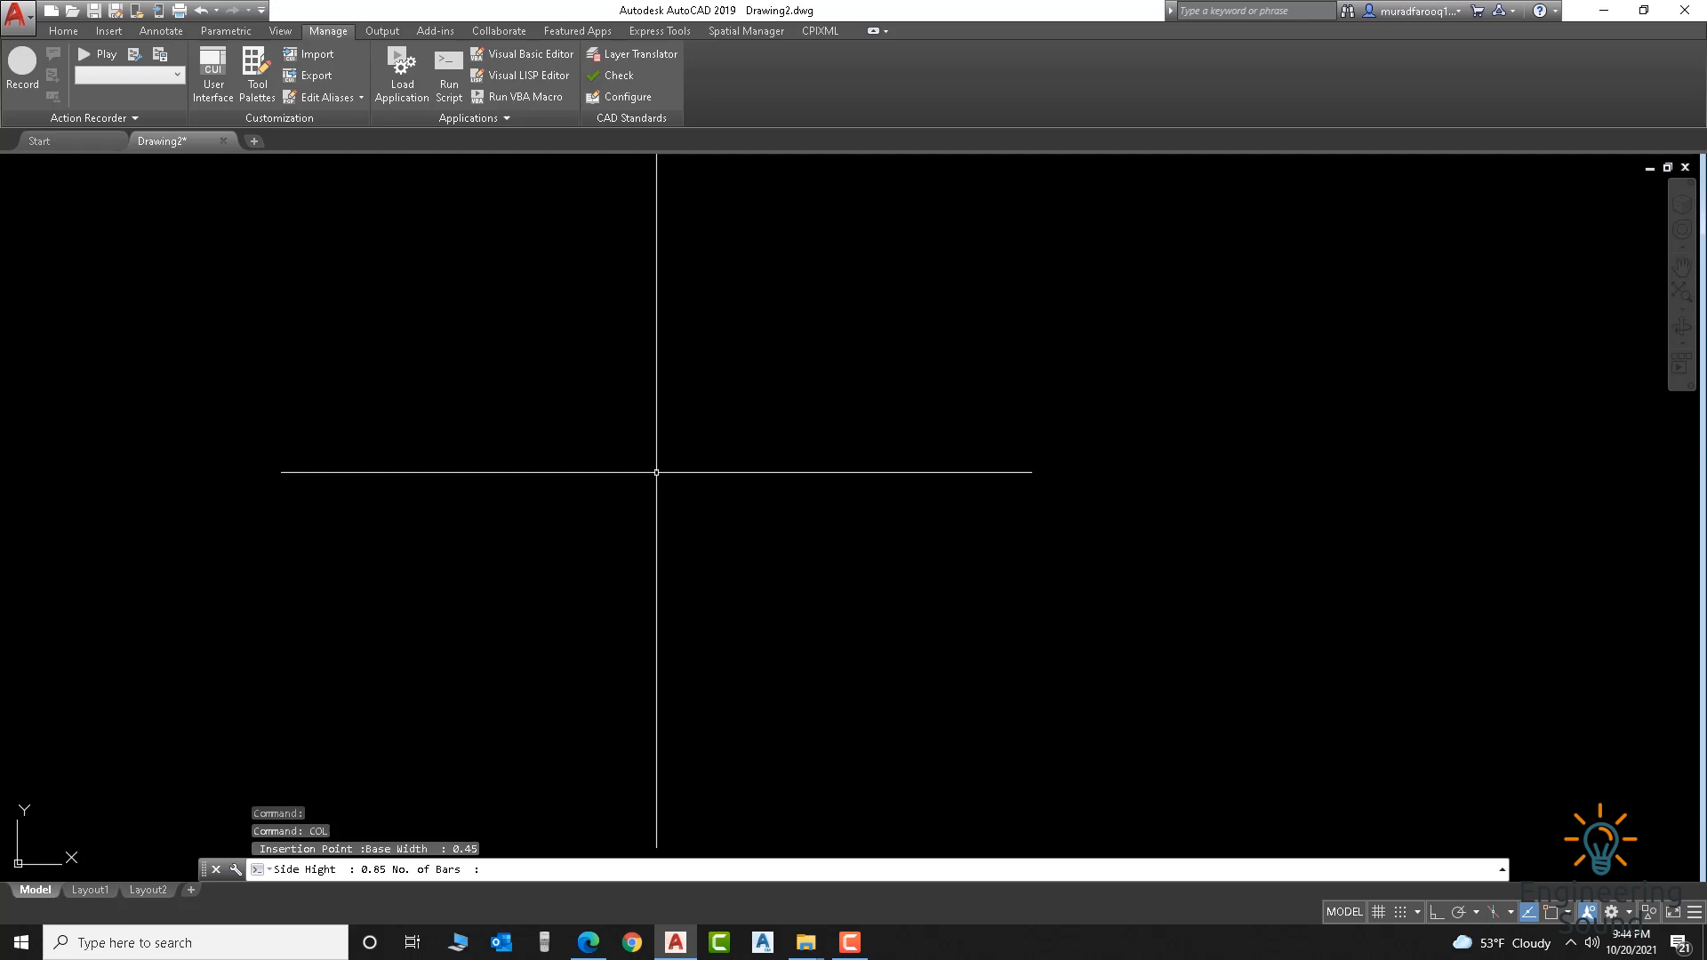
mouse_move(608, 481)
type(" 6 No. of Layers")
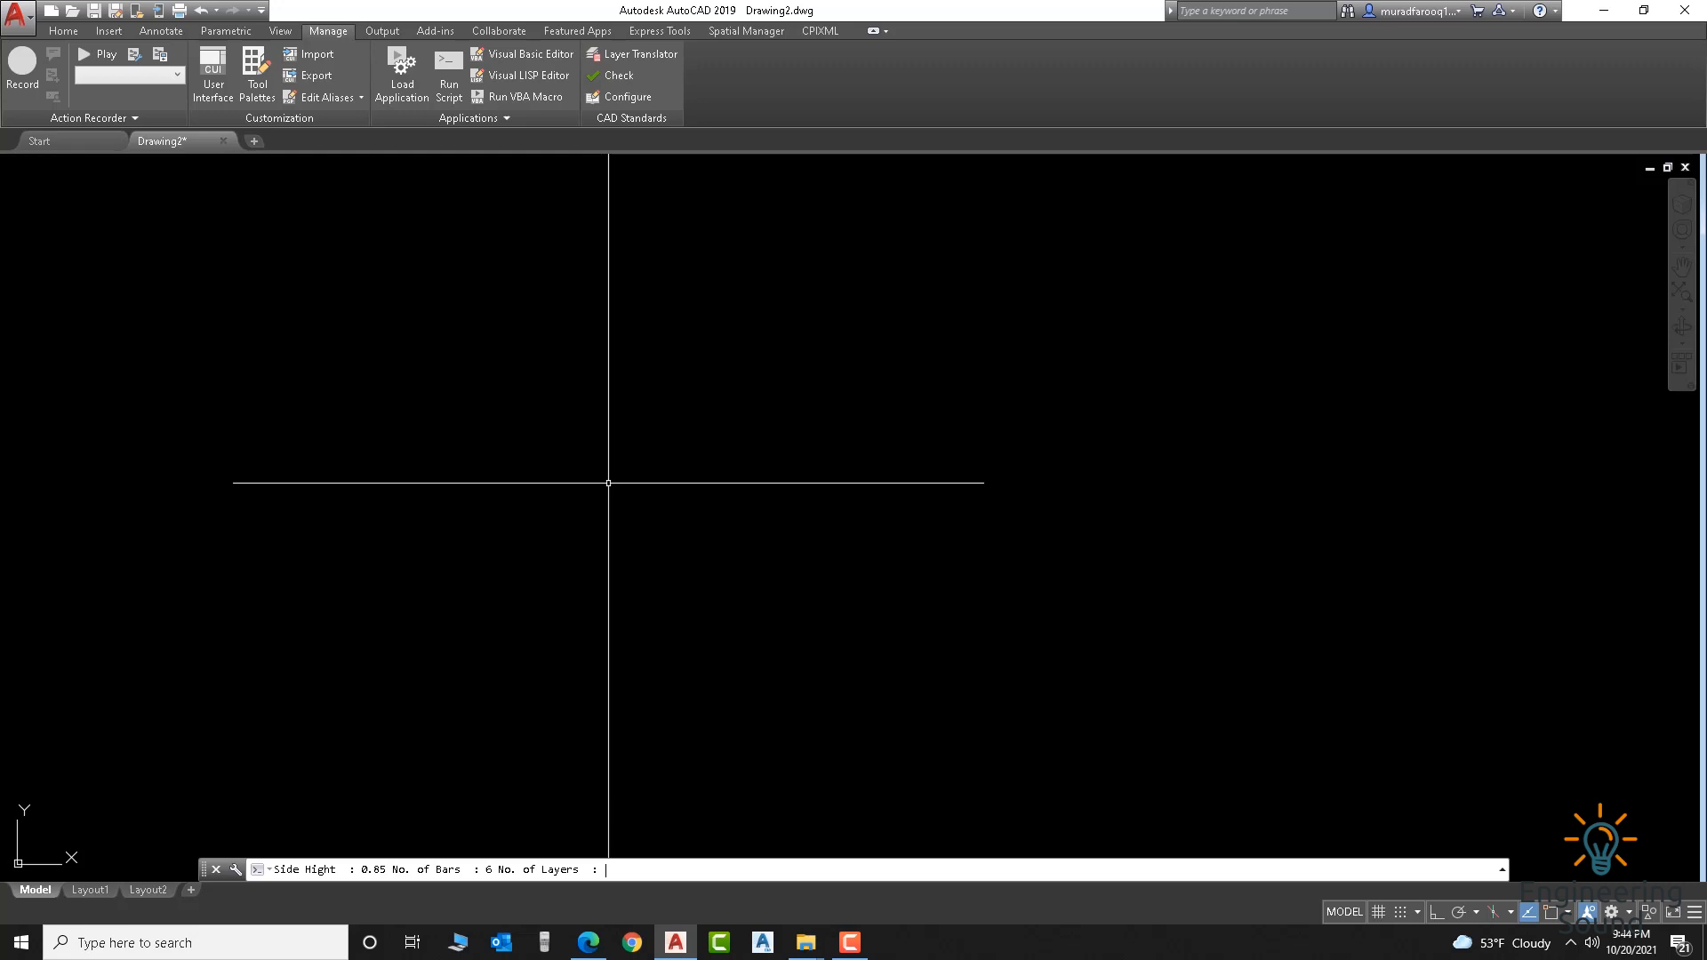
type("3 Bar Diameter (mm) :")
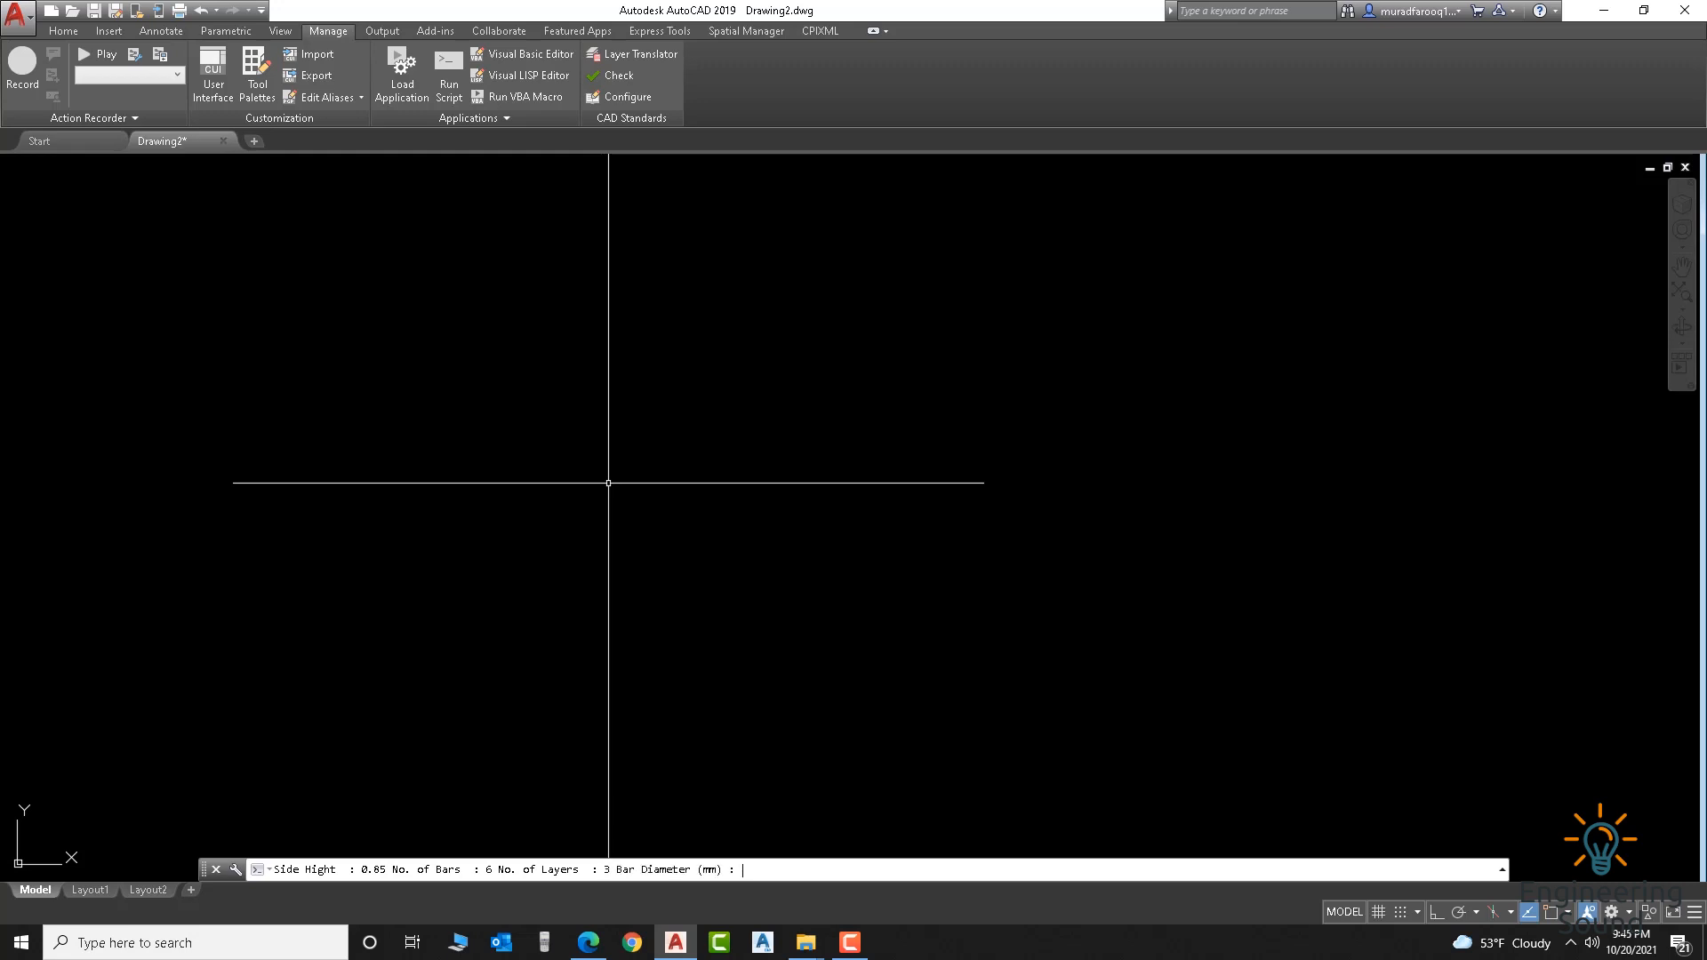
type("12  COLUMN NAME :")
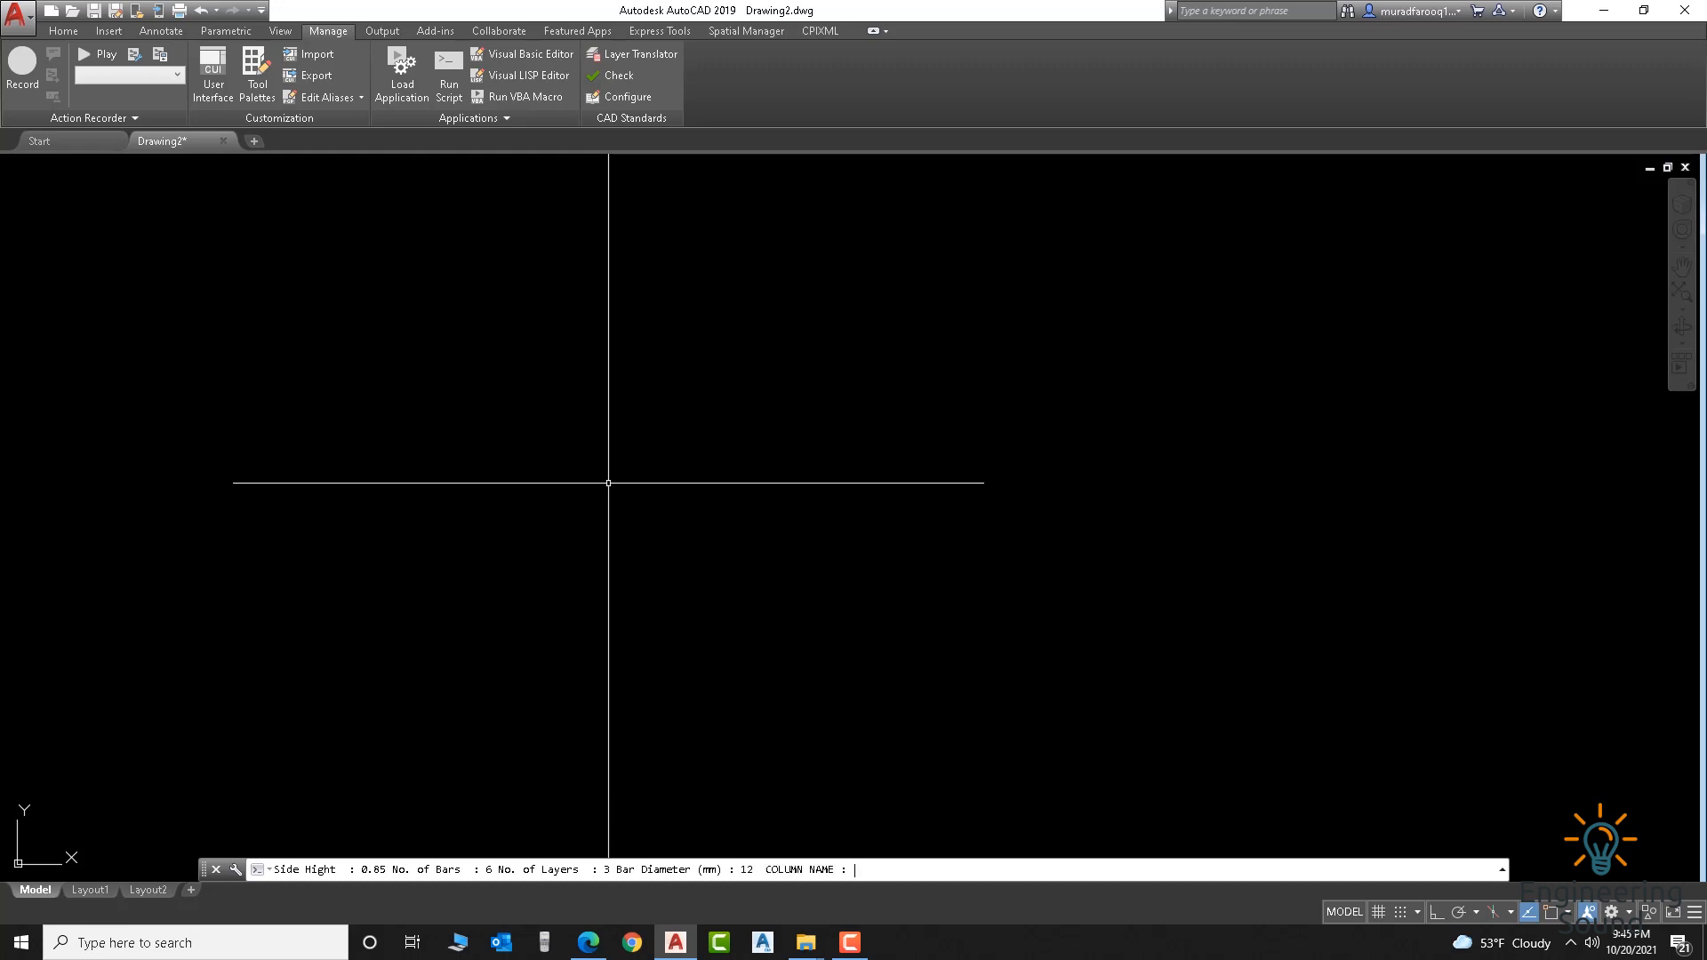
Step: Confirm the name C1 so the routine draws the 45×85 section with 6Ø12 bars
key("Return")
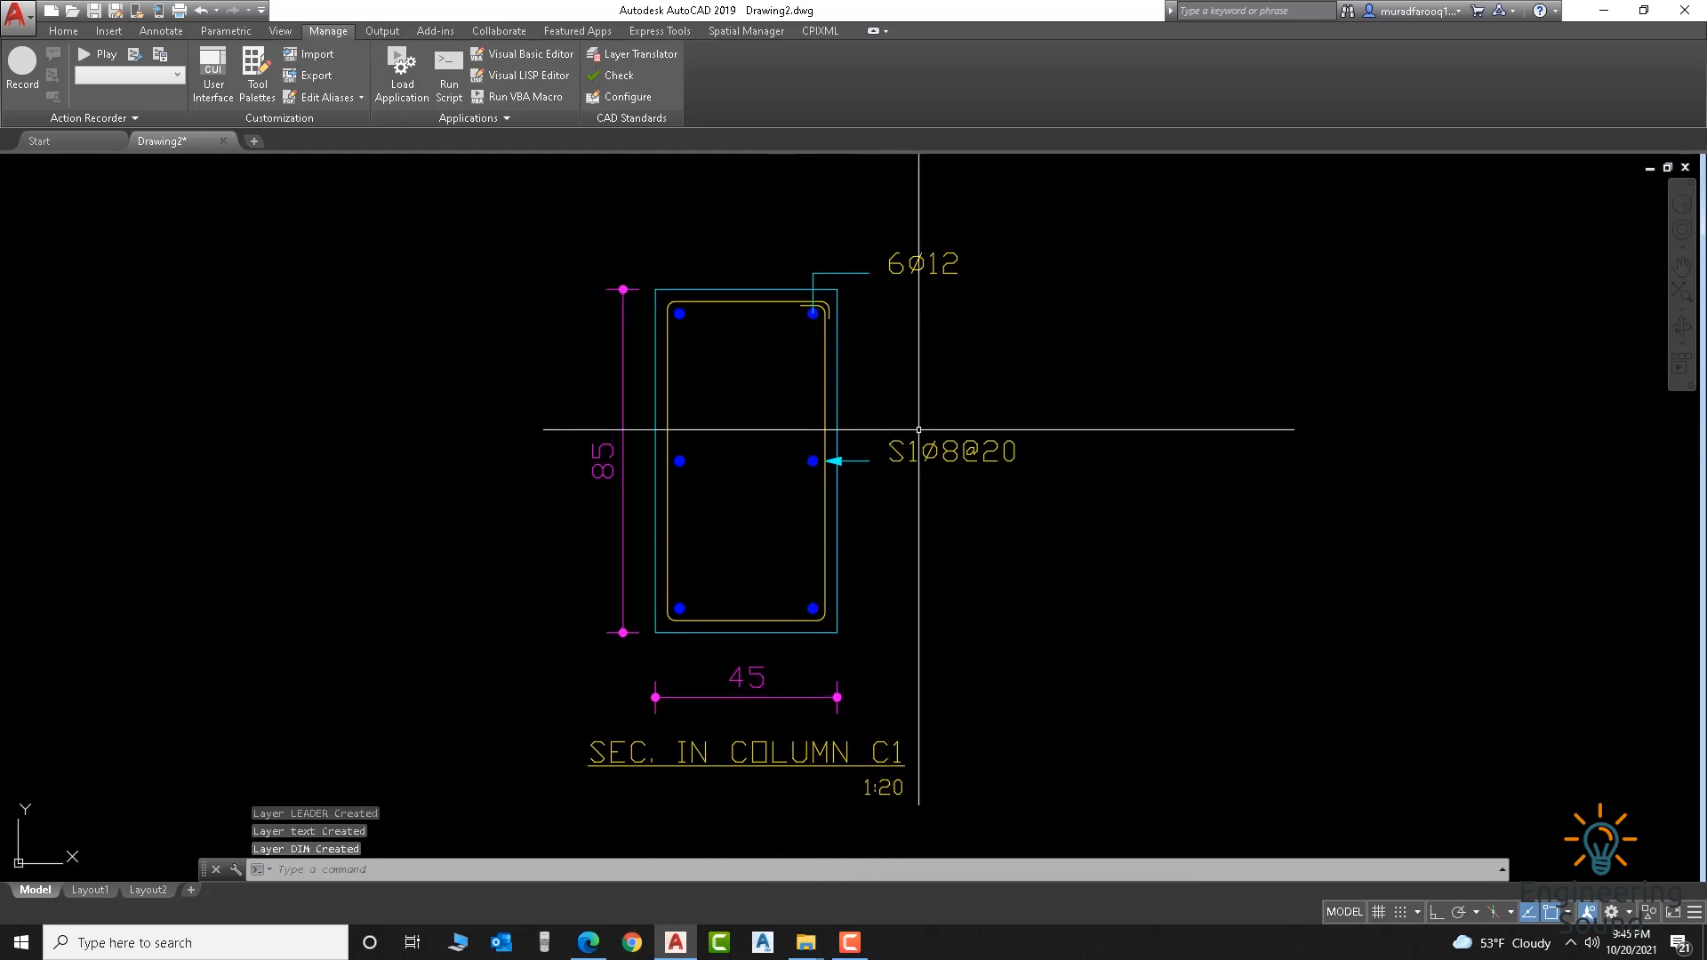
mouse_move(896, 286)
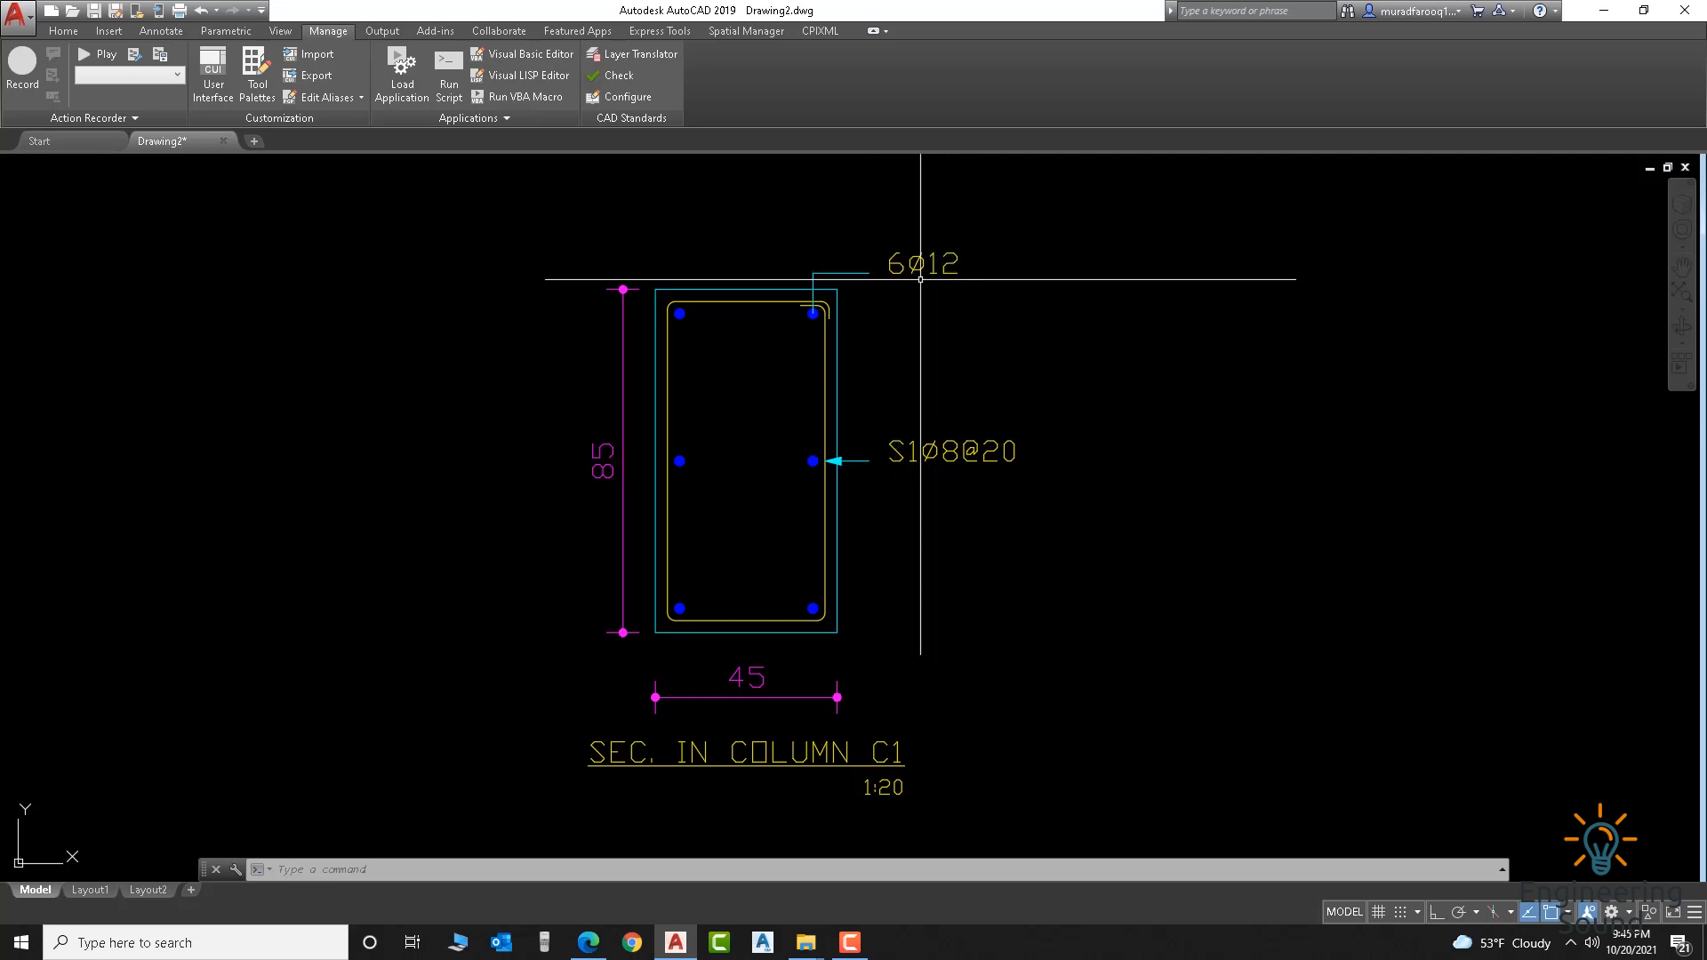
mouse_move(891, 473)
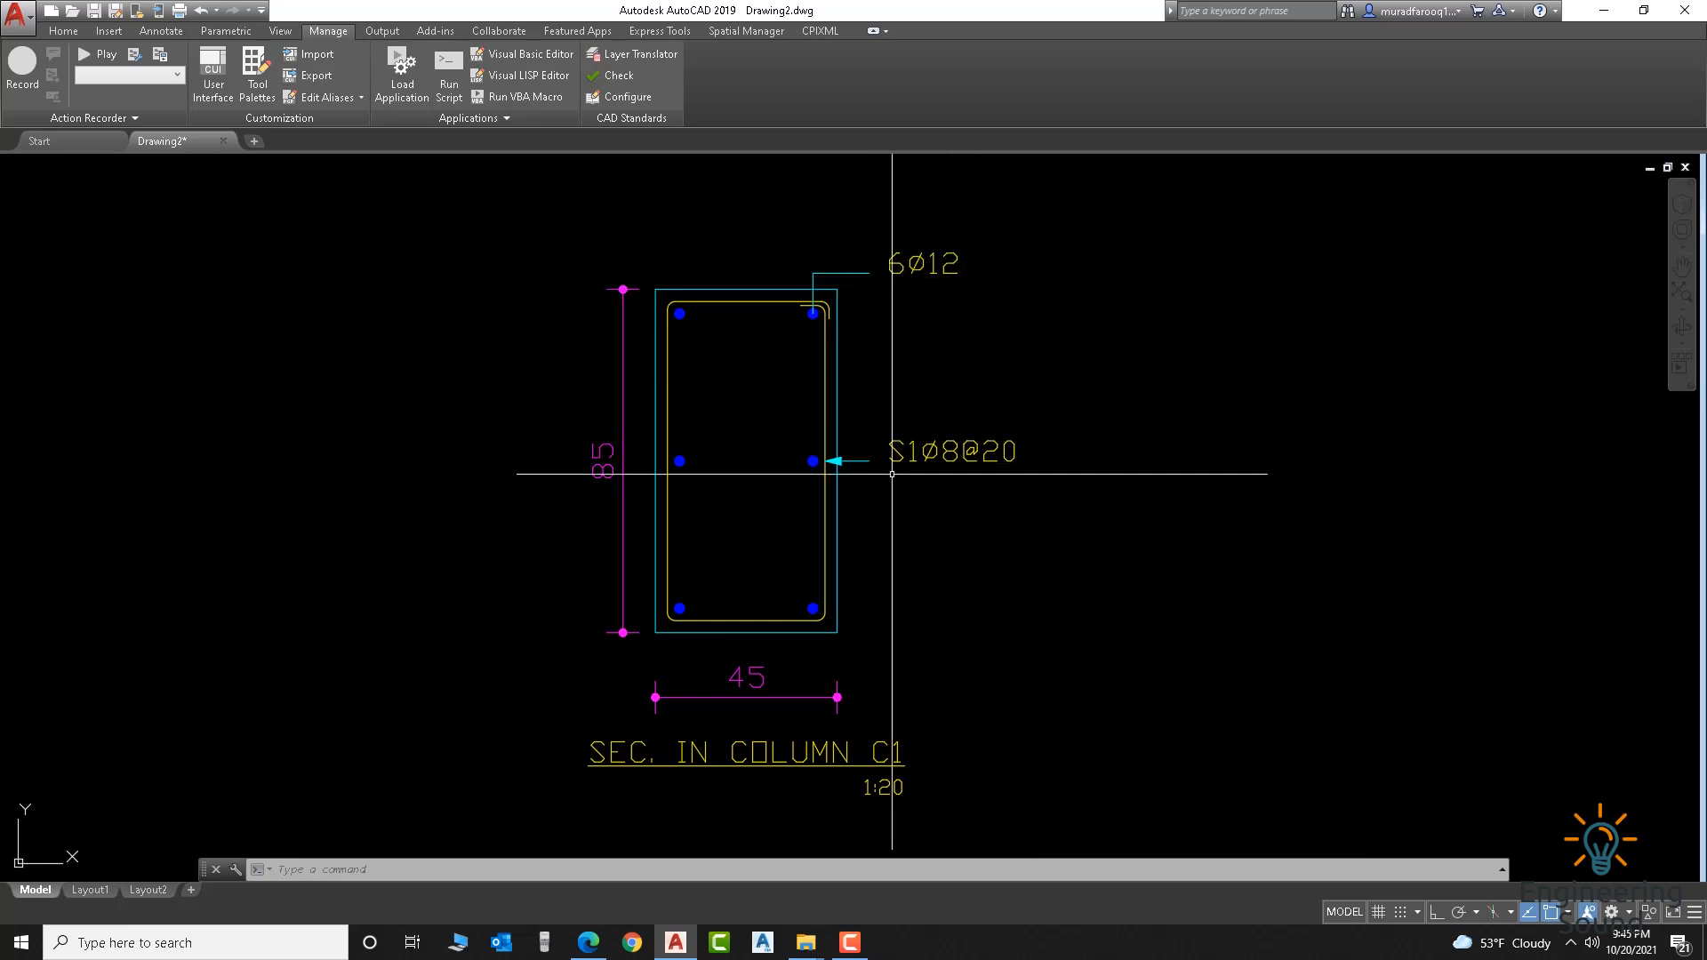
mouse_move(647, 372)
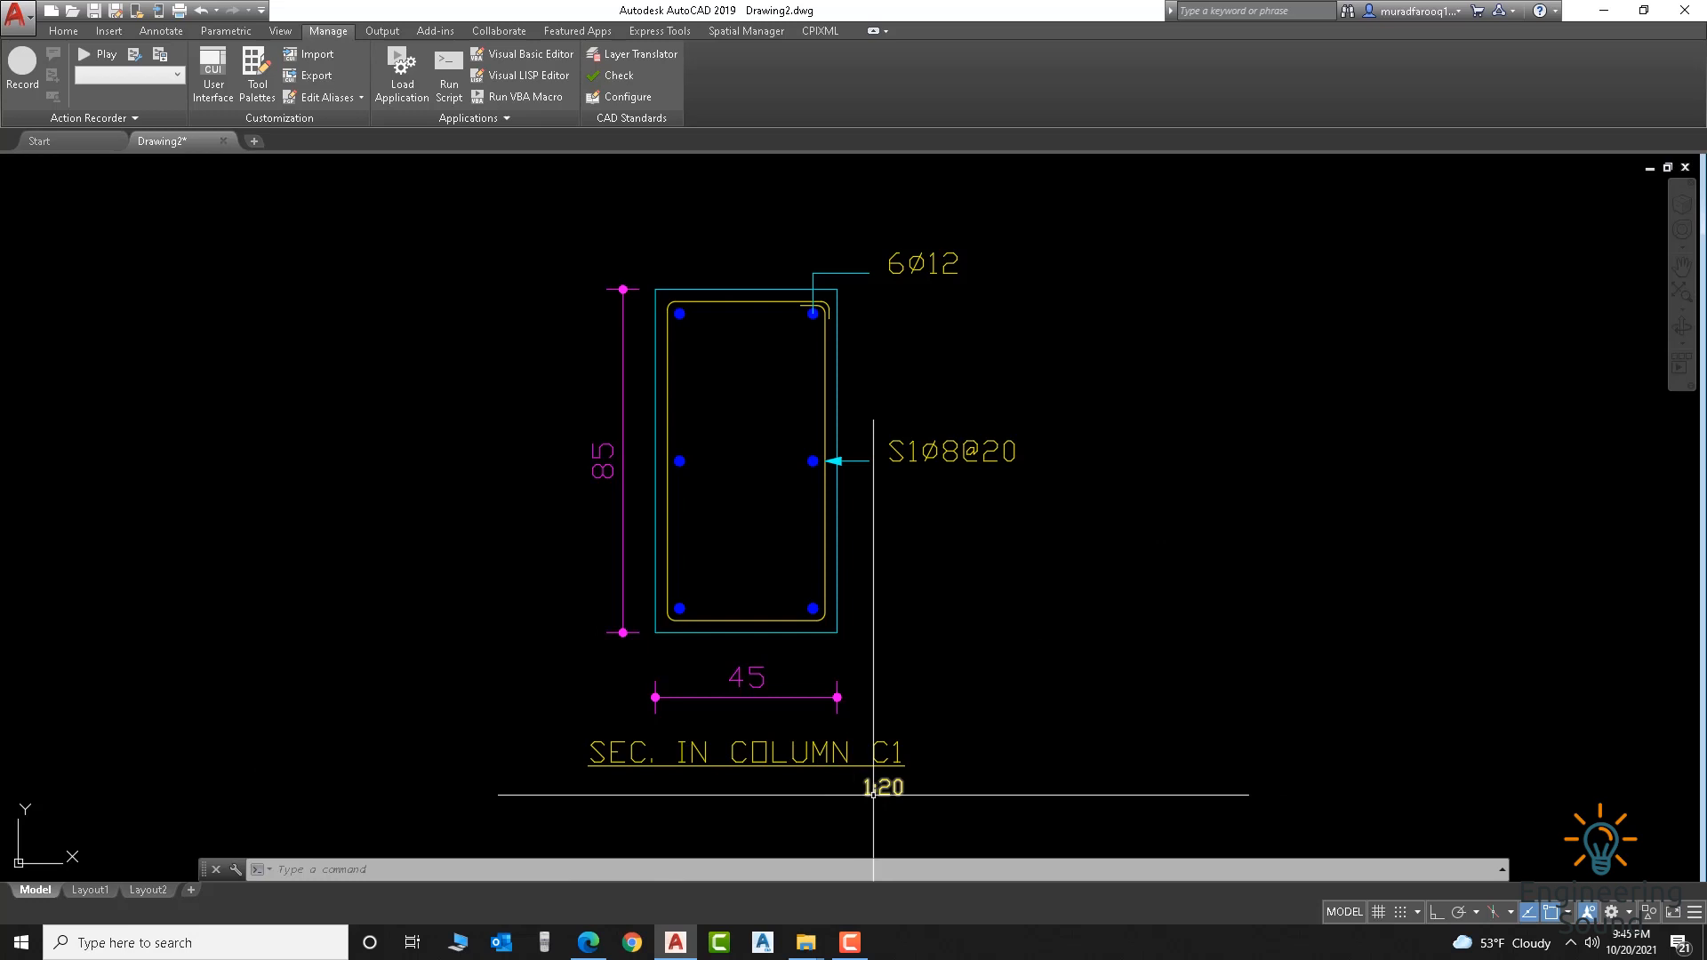
mouse_move(929, 567)
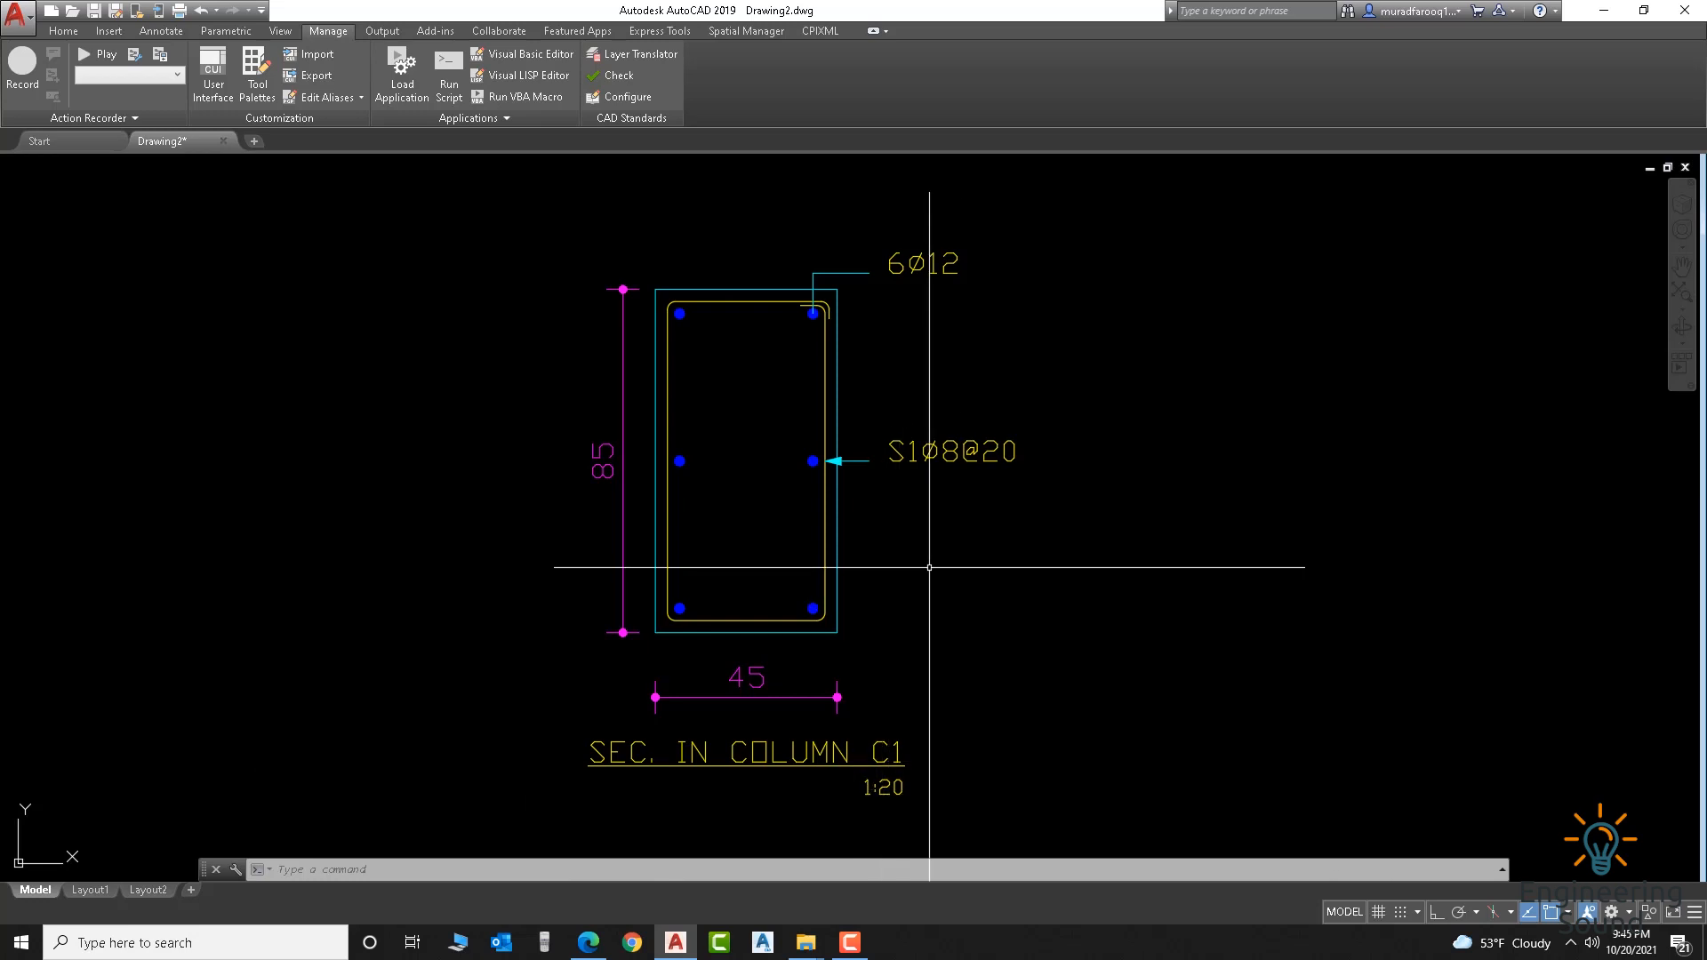
mouse_move(1012, 498)
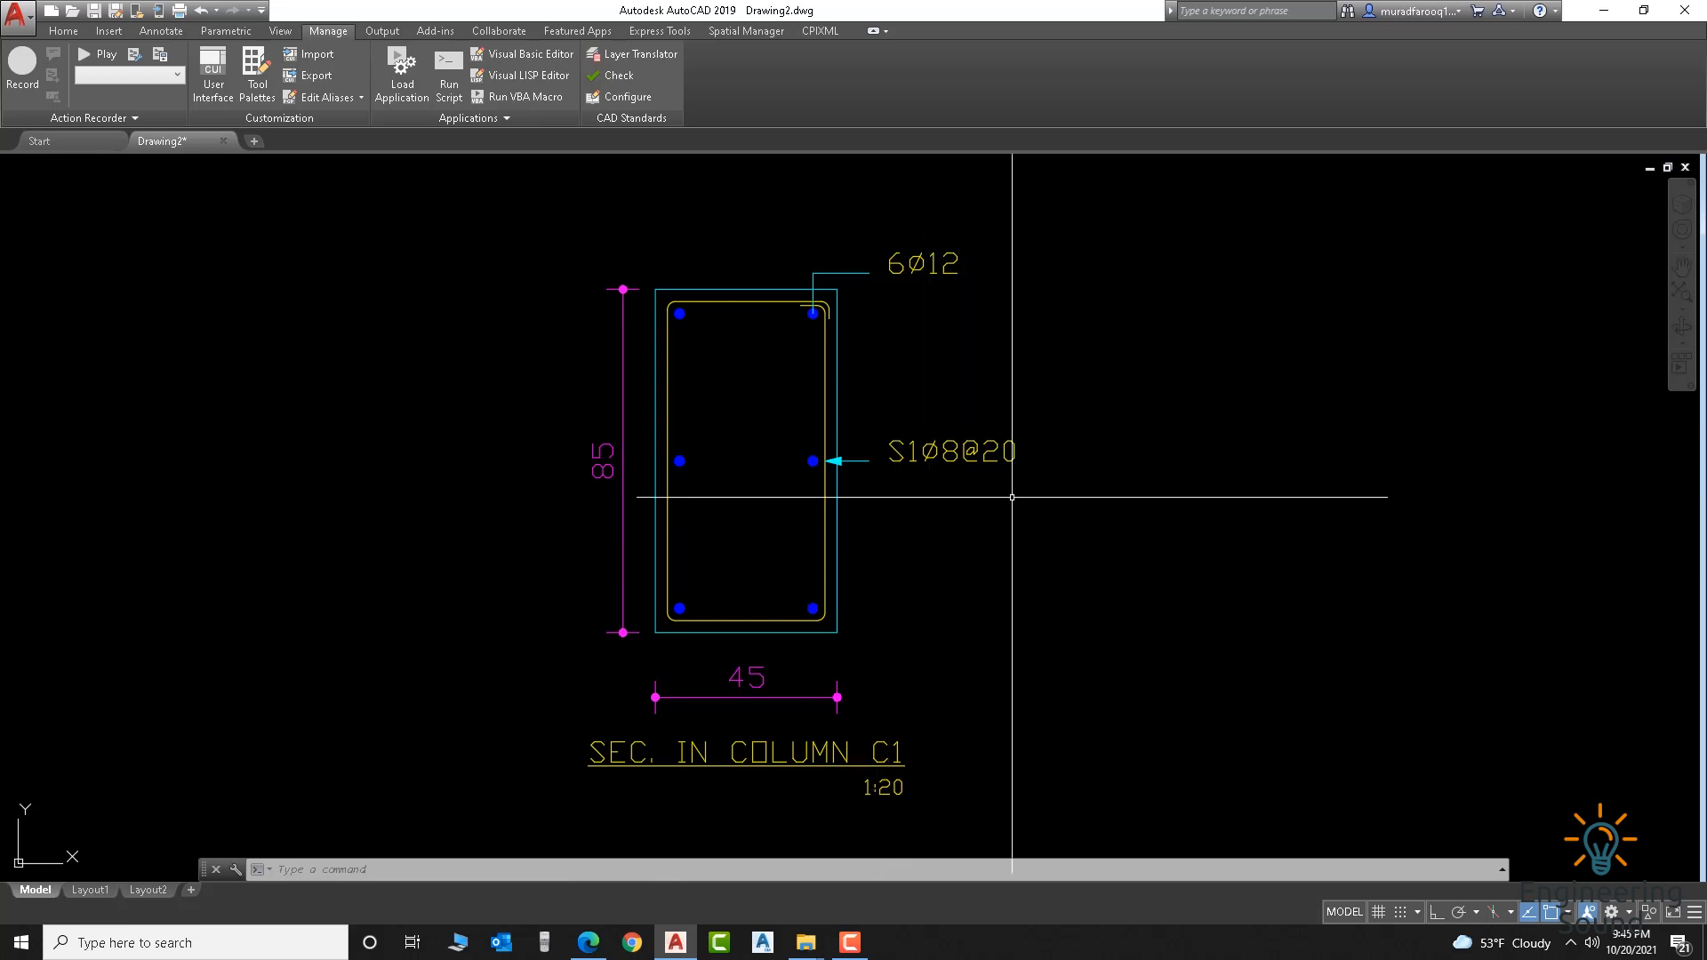
mouse_move(1051, 566)
type("COL")
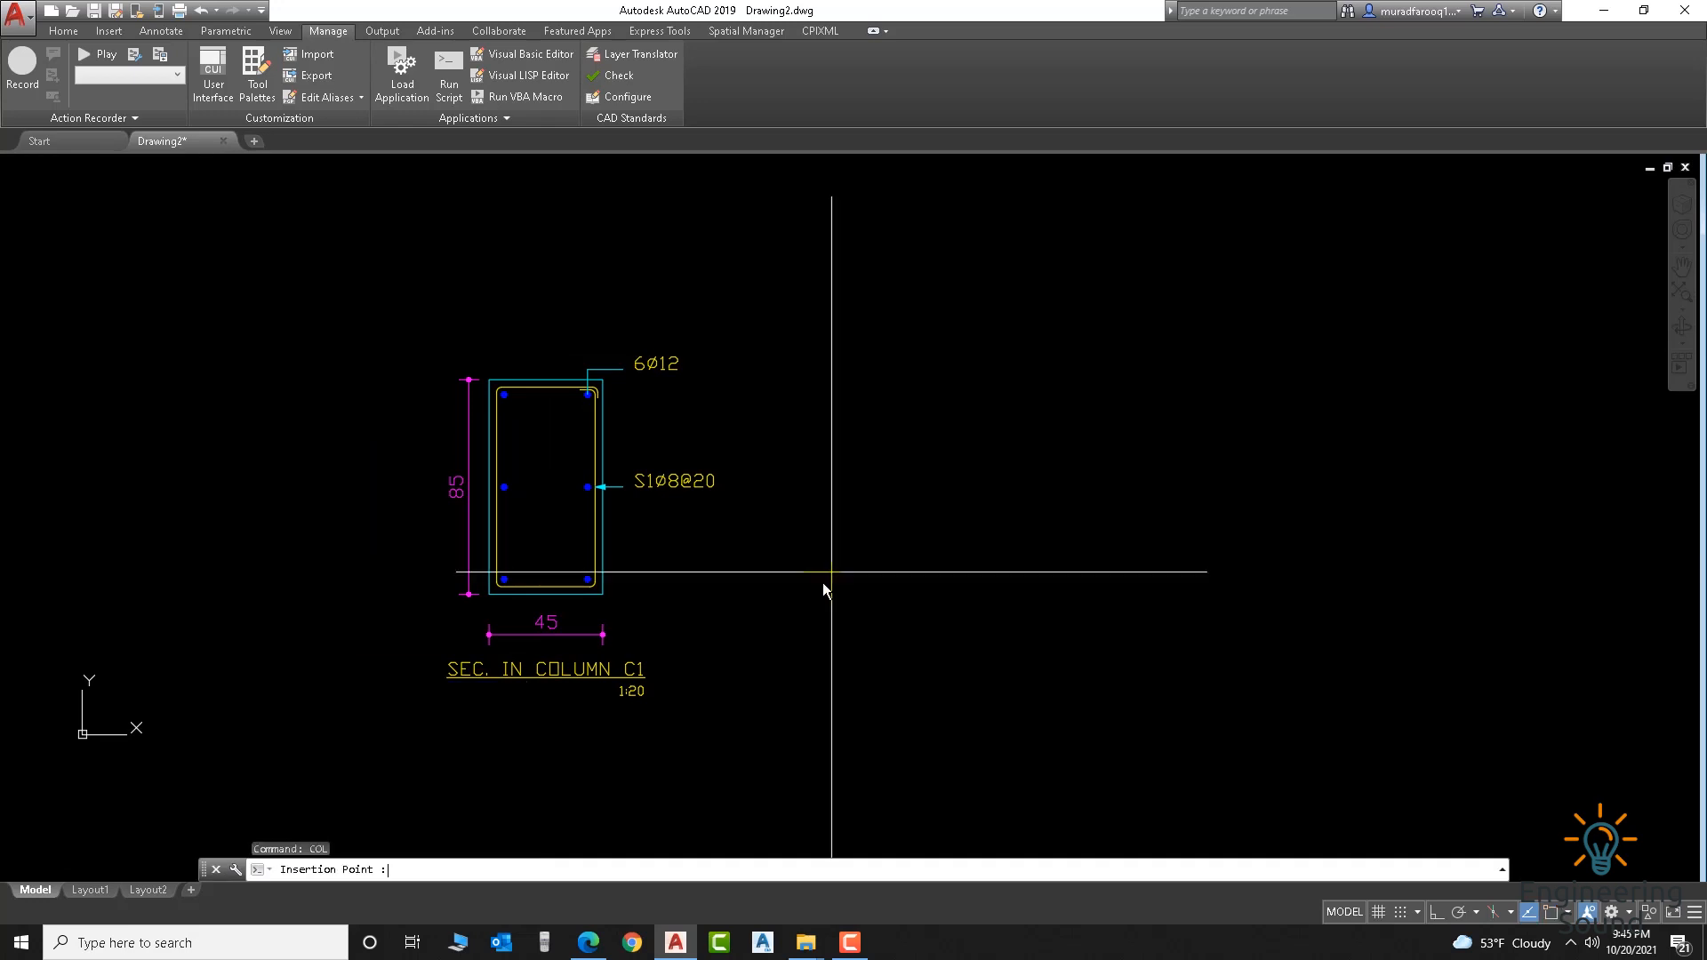
Step: Place C2 right of C1 and enter its dimensions, layers, bar diameter and name
left_click(830, 574)
type("0.45")
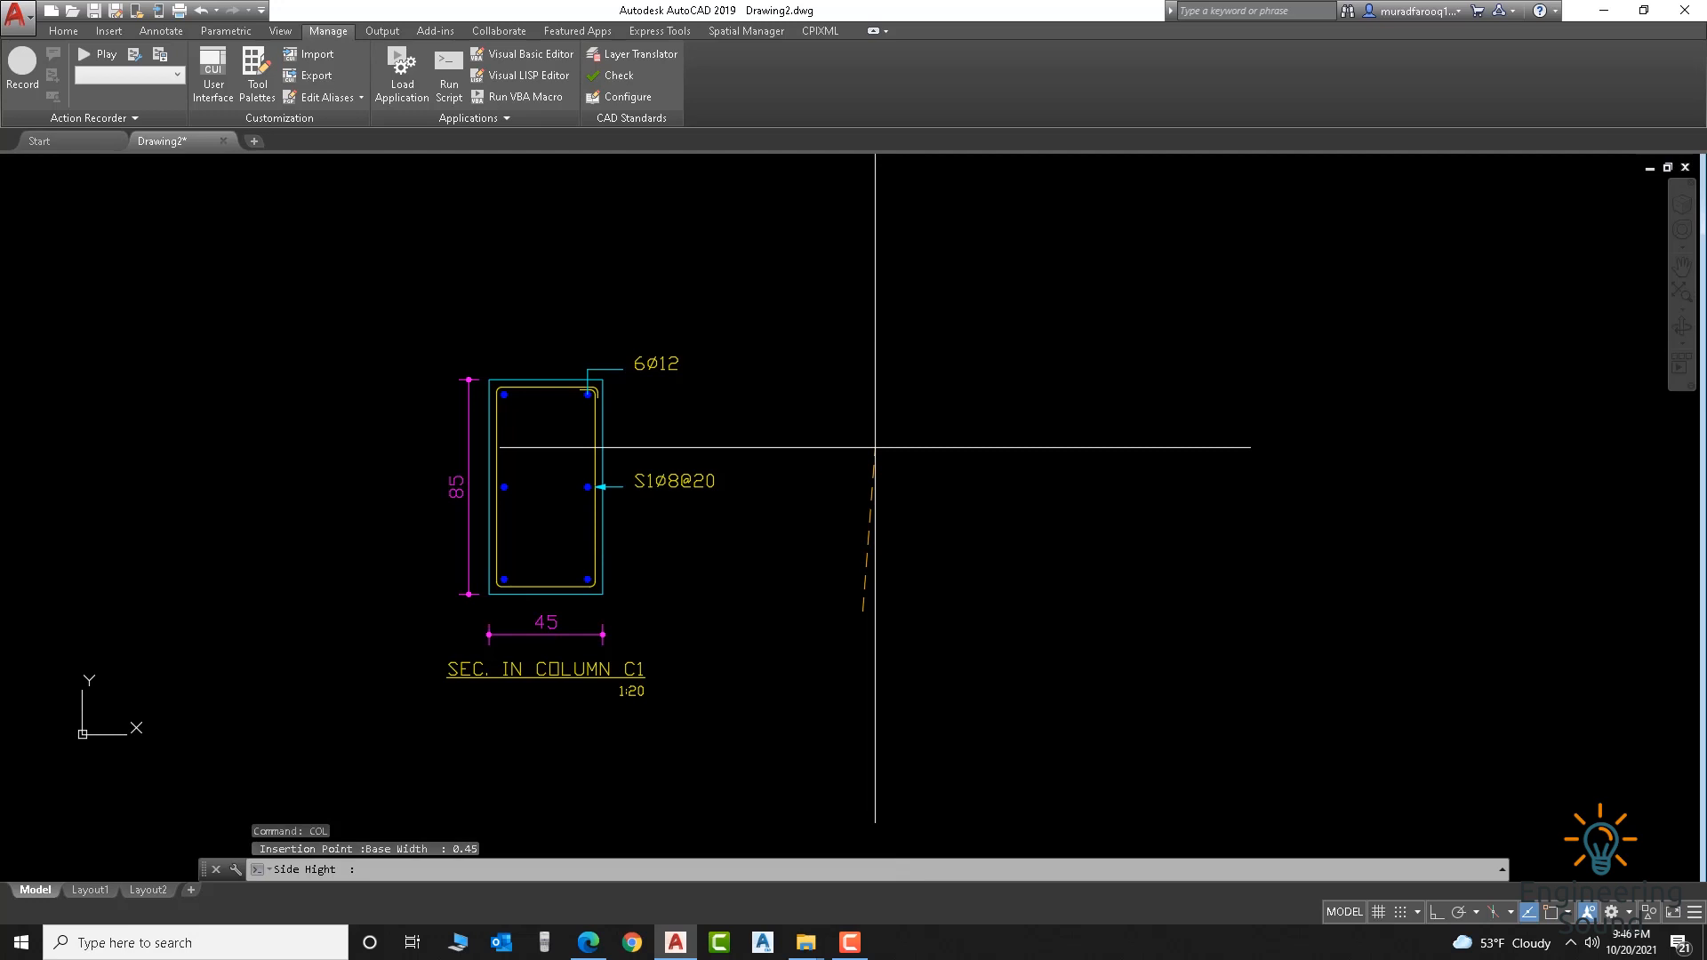
type("0.8")
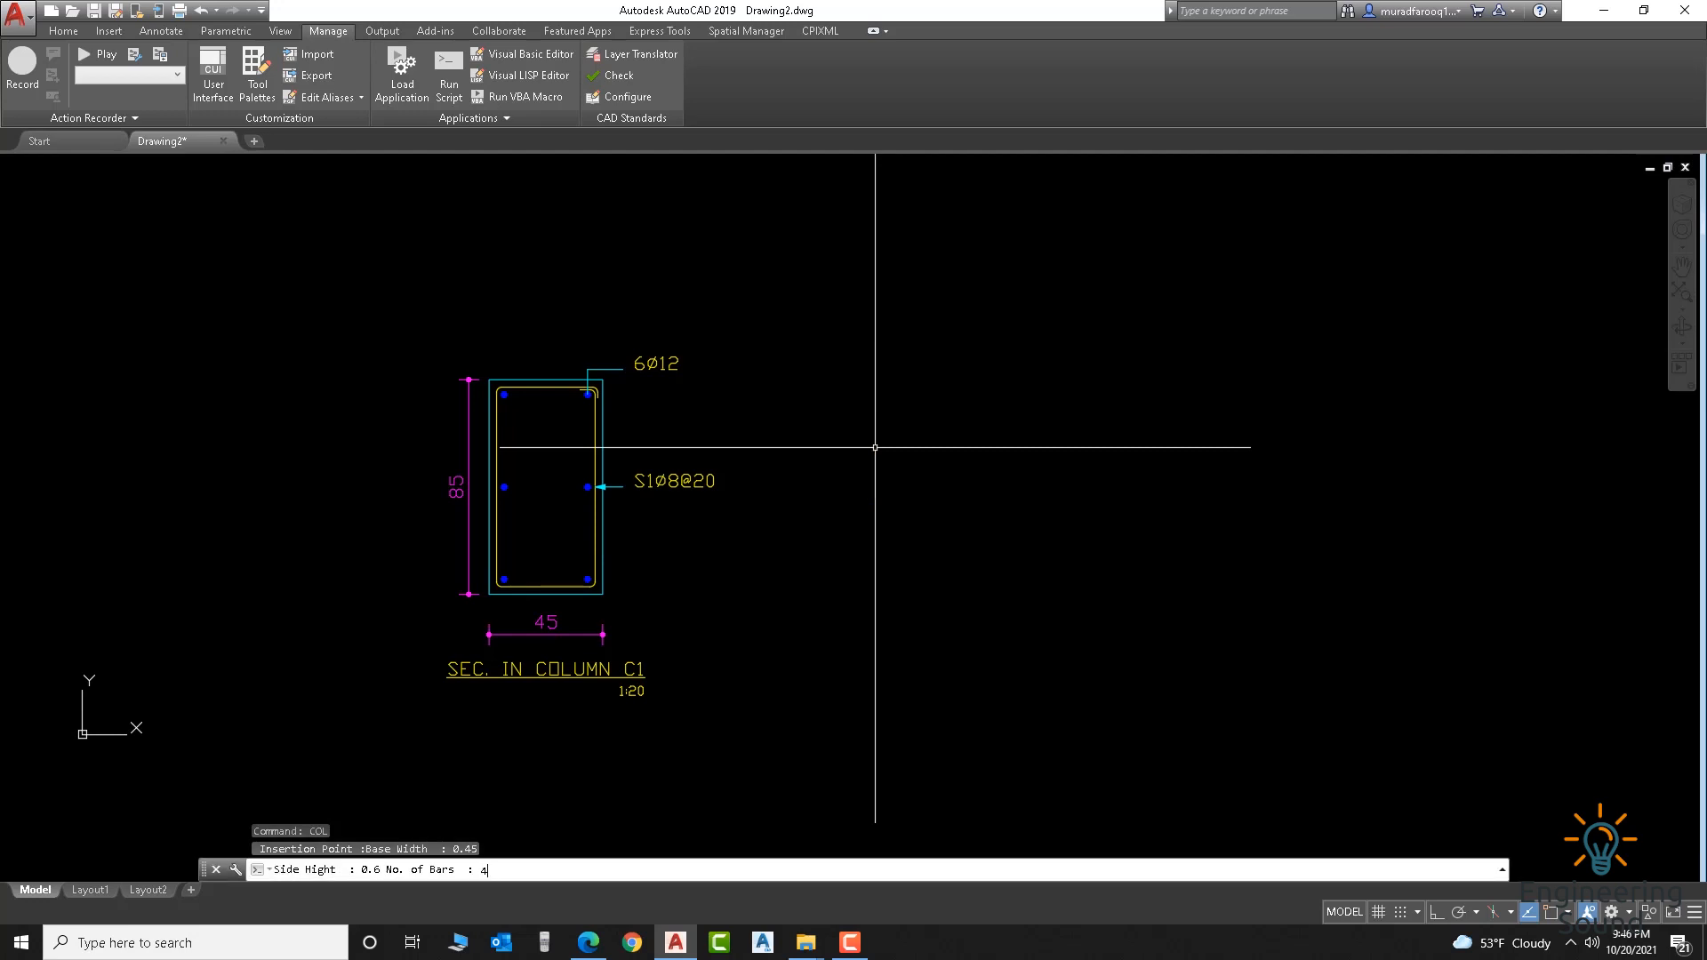
type("4")
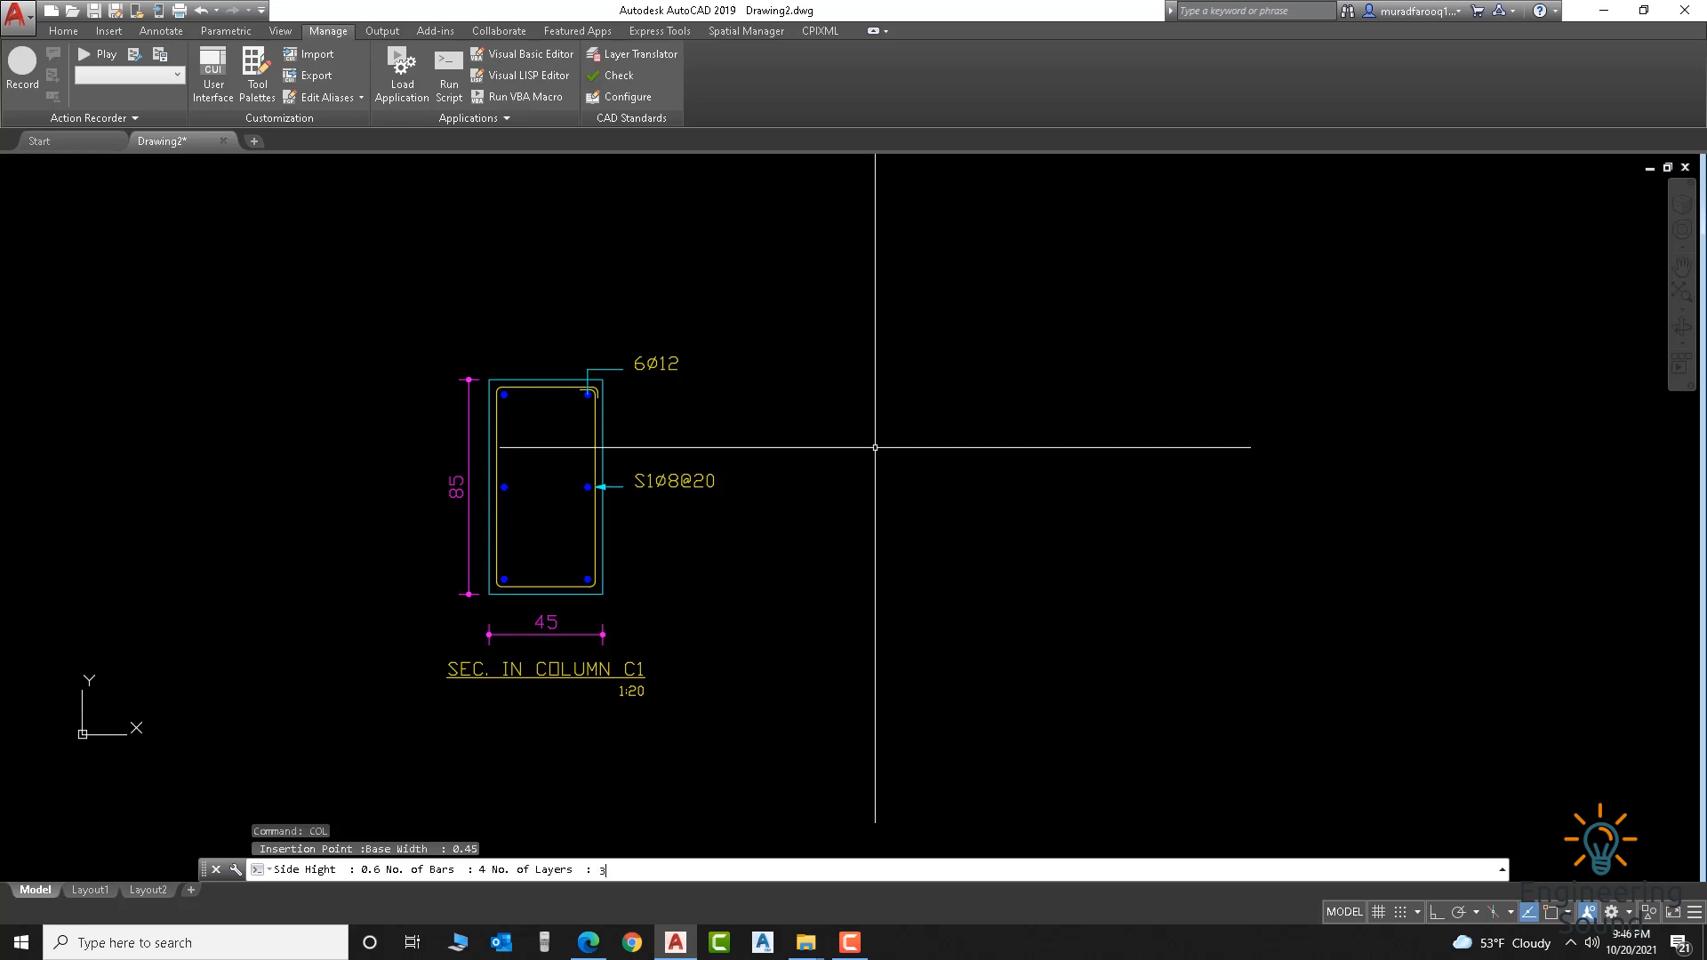
key("Return")
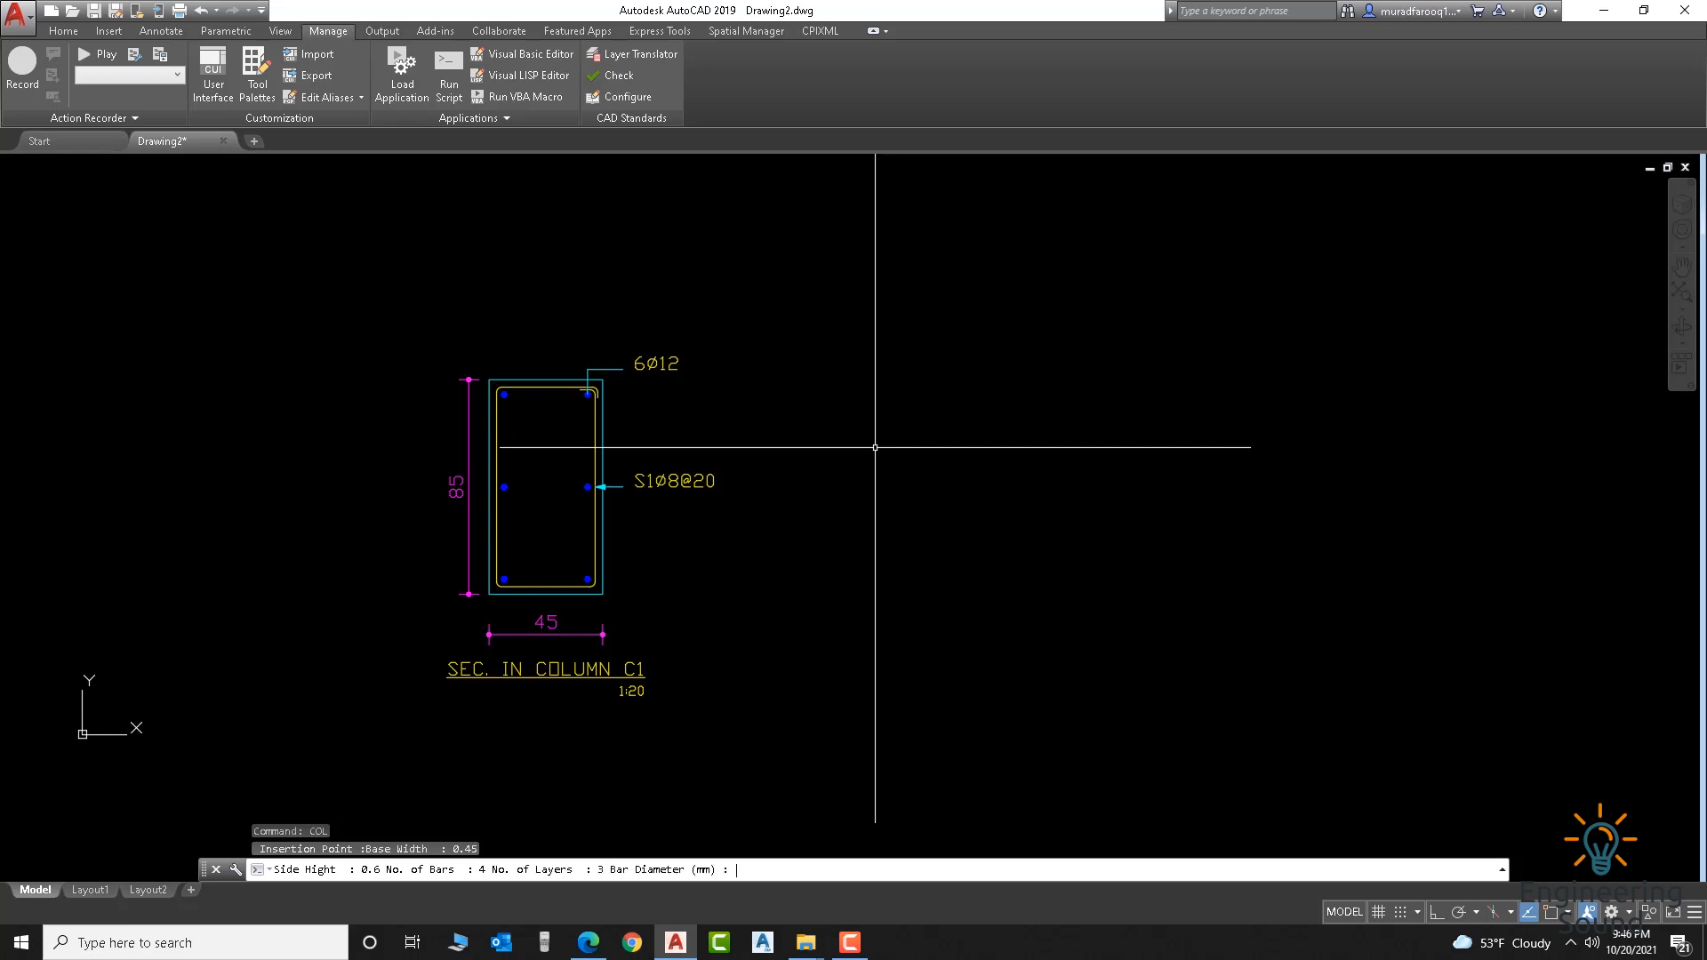
type("9  COLUMN NAME :")
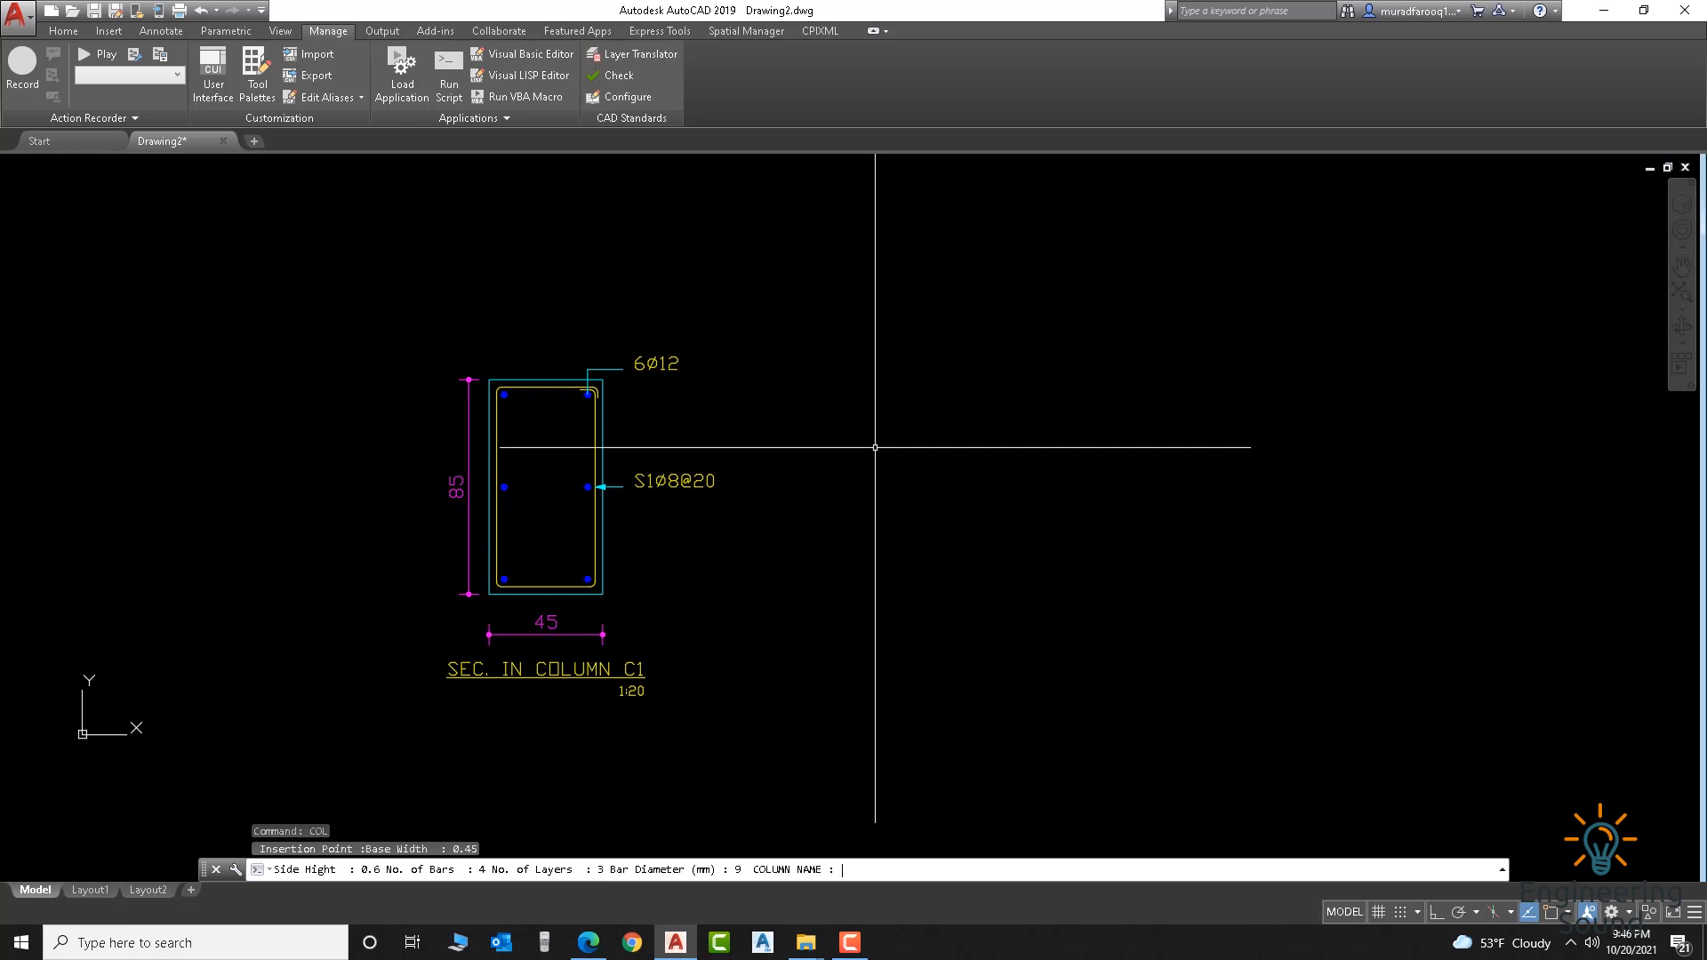
key("Return")
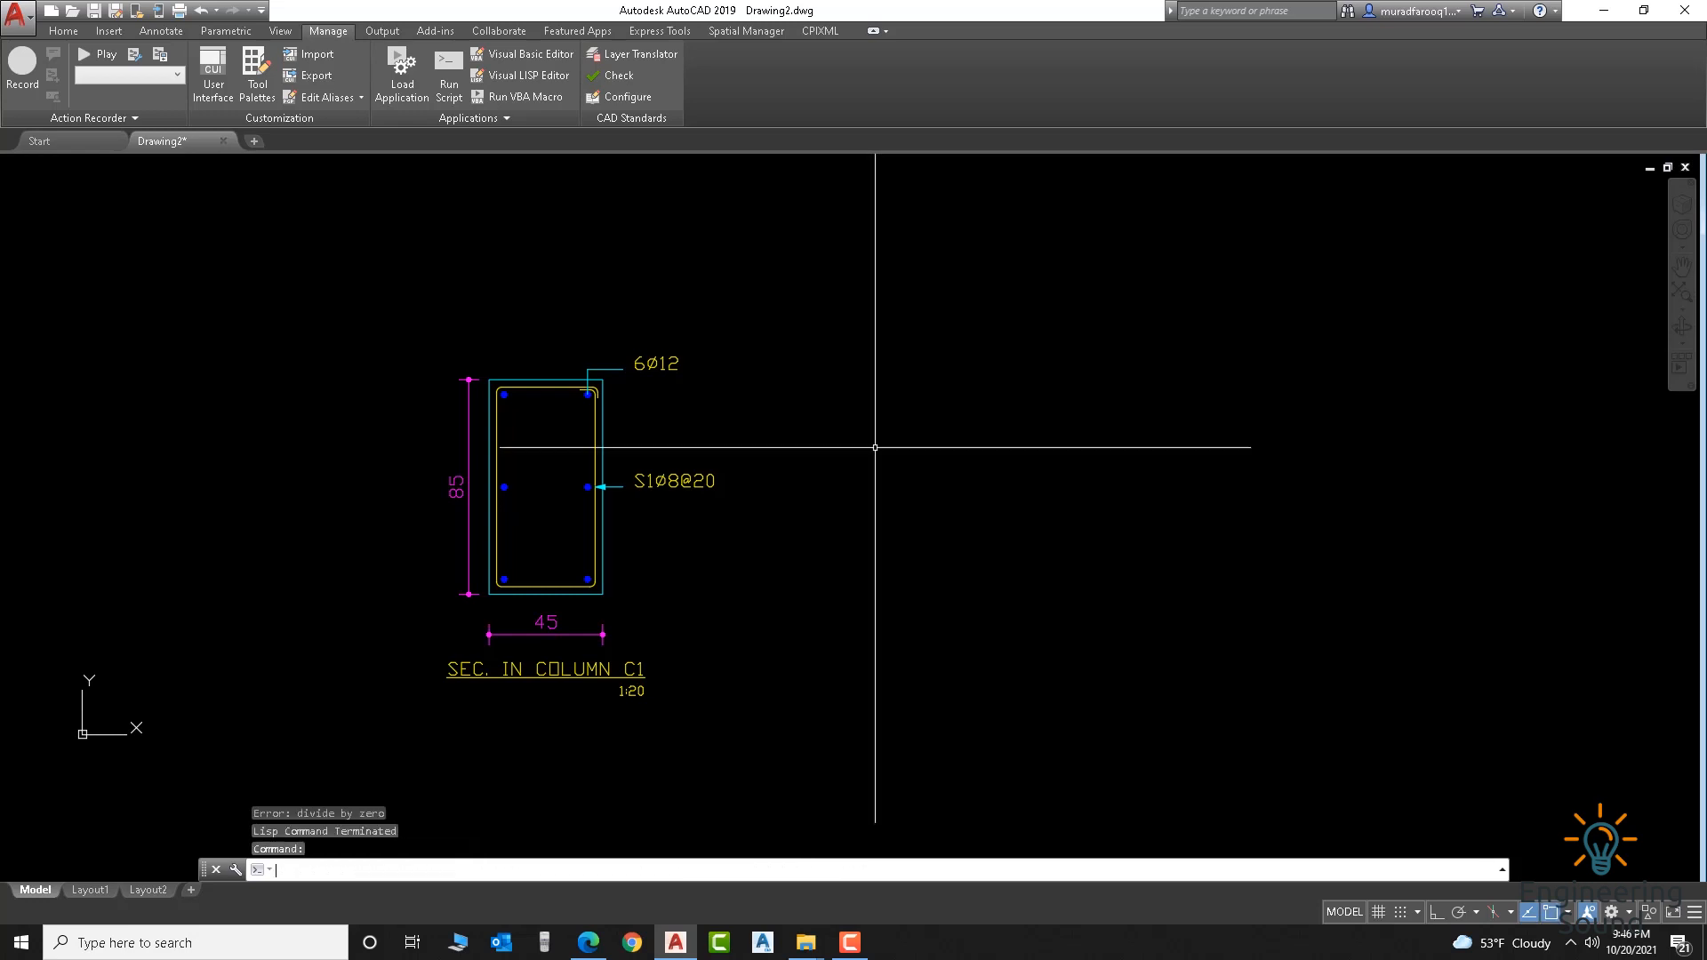
Step: Zoom out to view both column sections C1 and C2
scroll("down", 3)
type("COL")
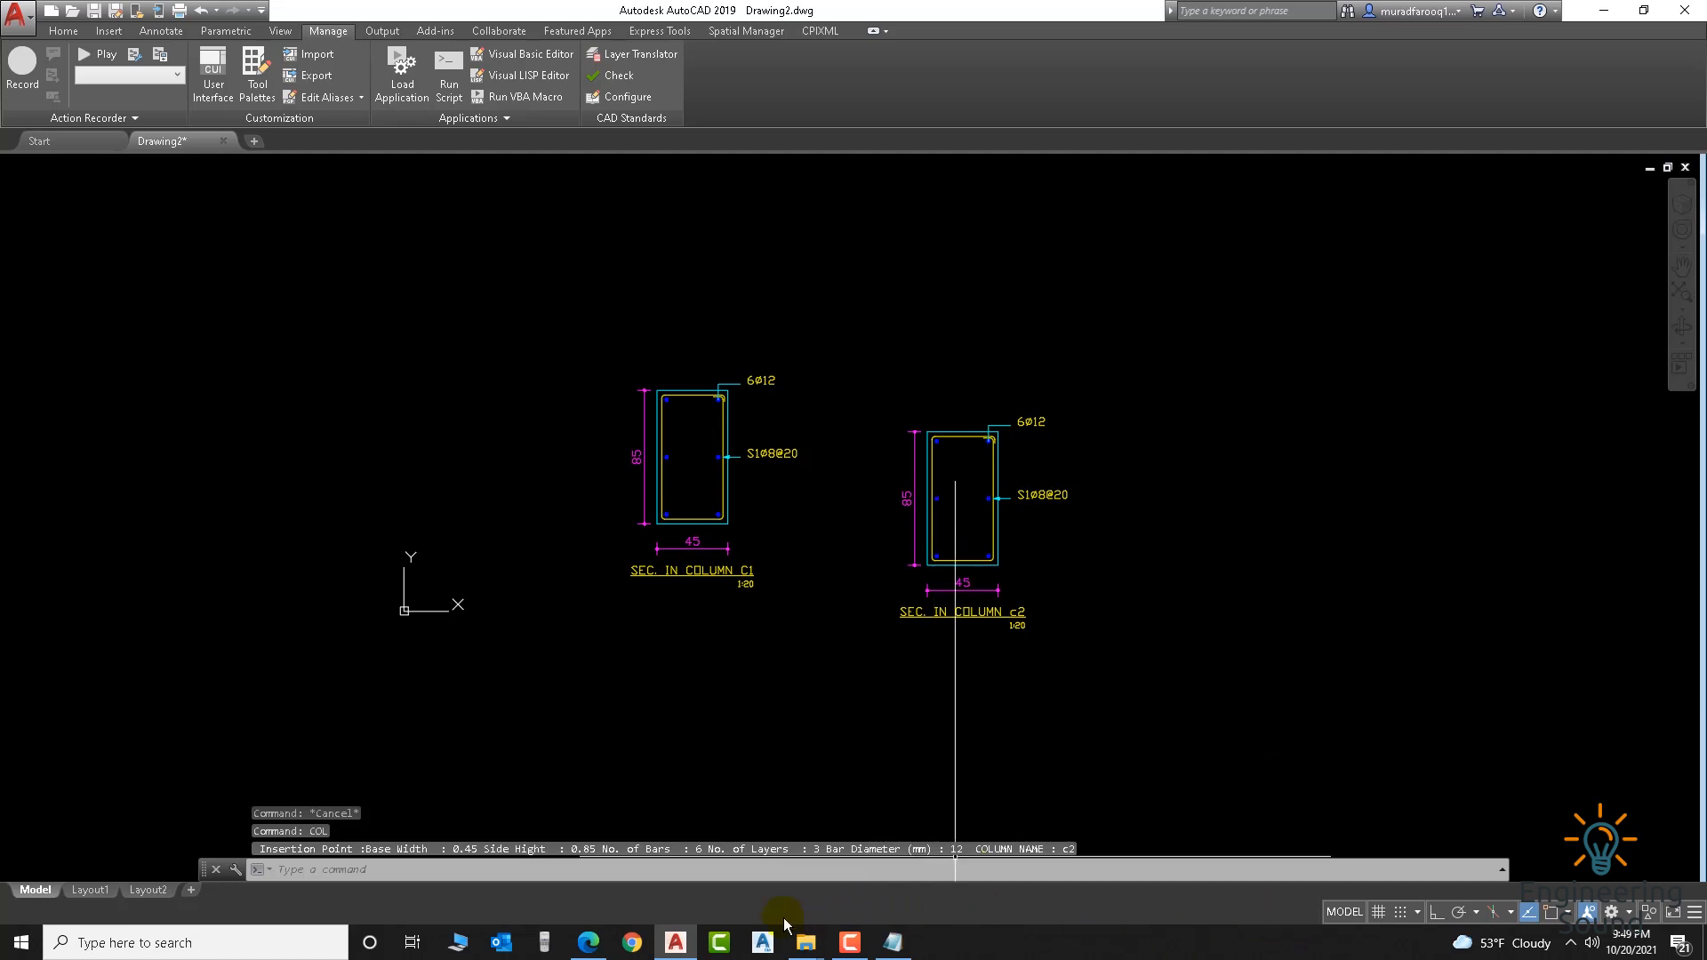
left_click(850, 942)
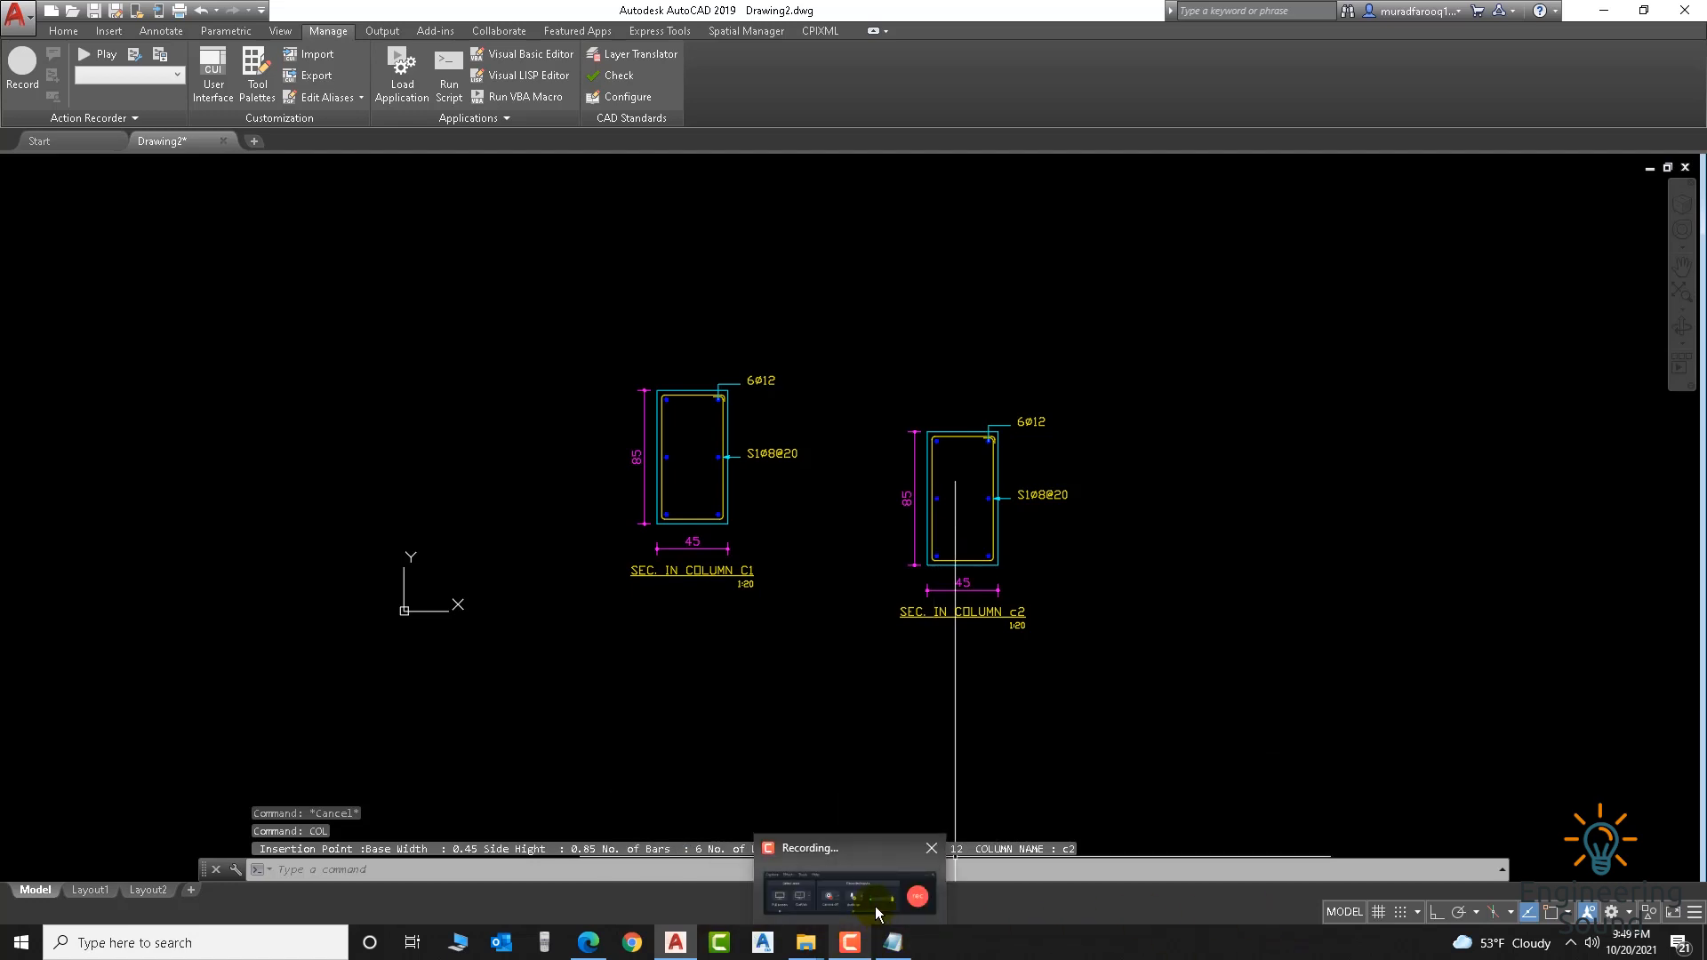